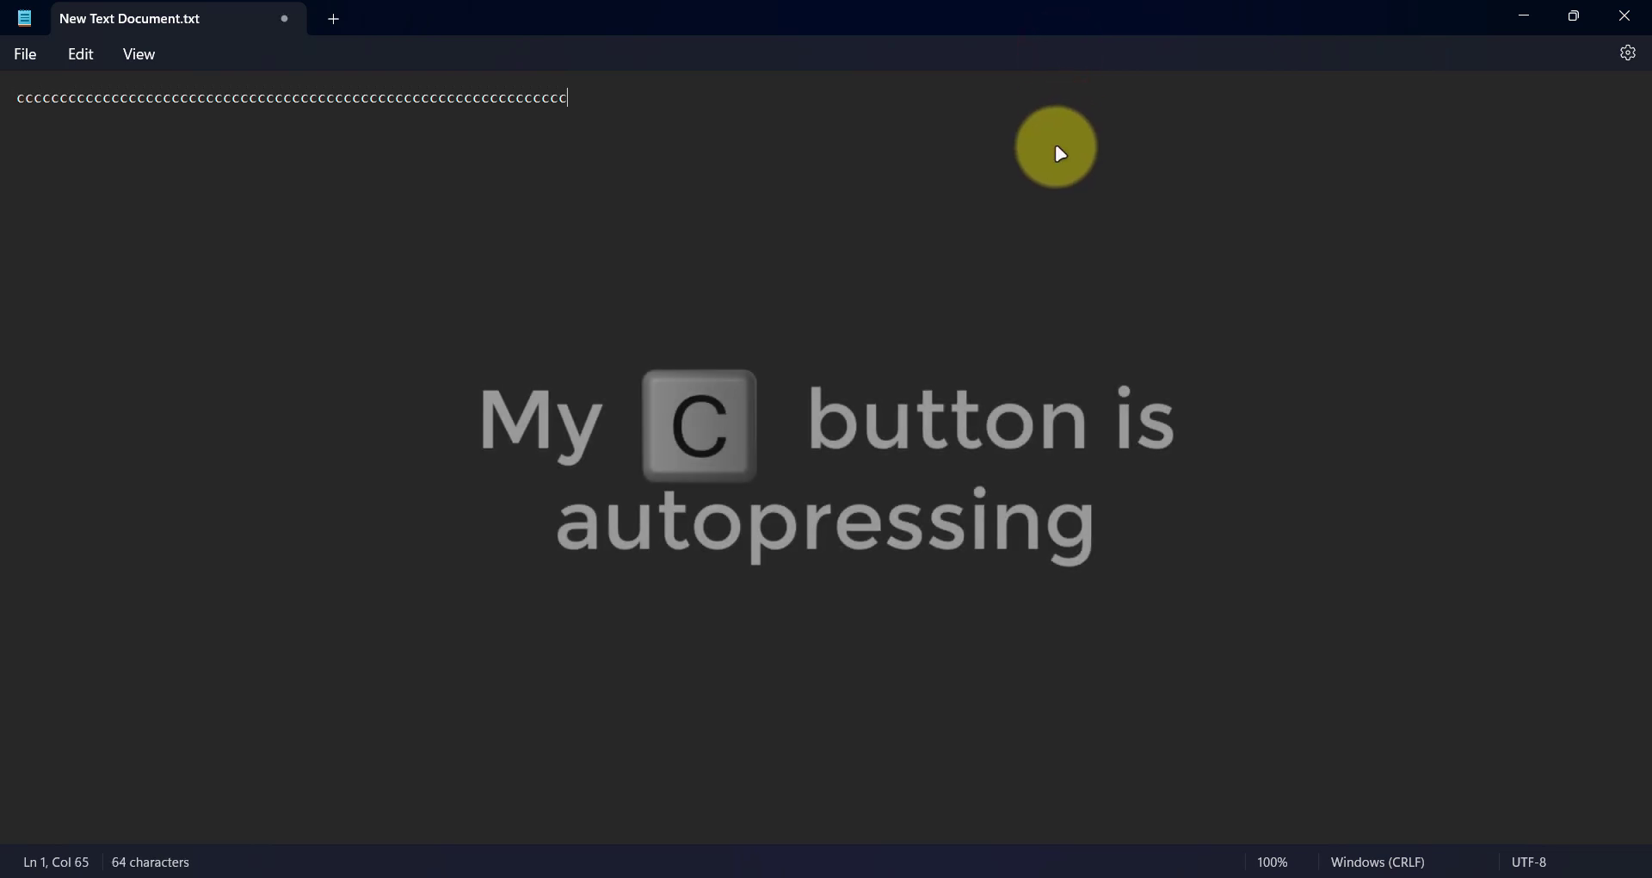
Let the stuck C key fill Notepad's first line with repeated 'c' characters
{"action": "type", "text": "cccccccccccccccccccccccccccccccccccccccccccccccccccccc"}
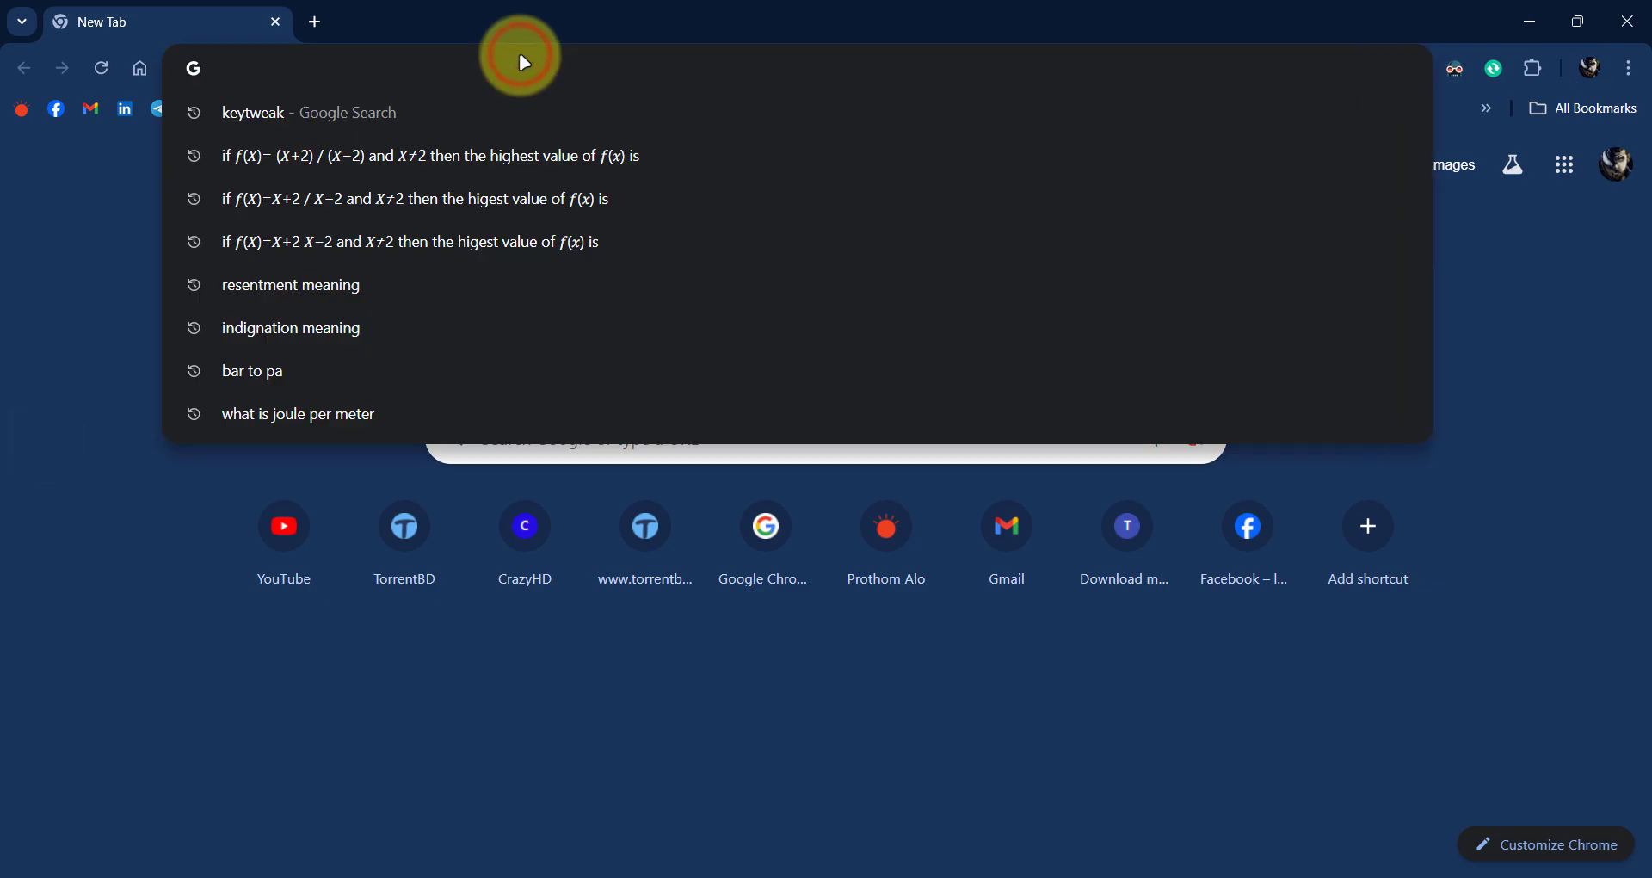
Download KeyTweak from its Softonic page, accept the license and finish installing
{"action": "left_click", "coordinate": [309, 113]}
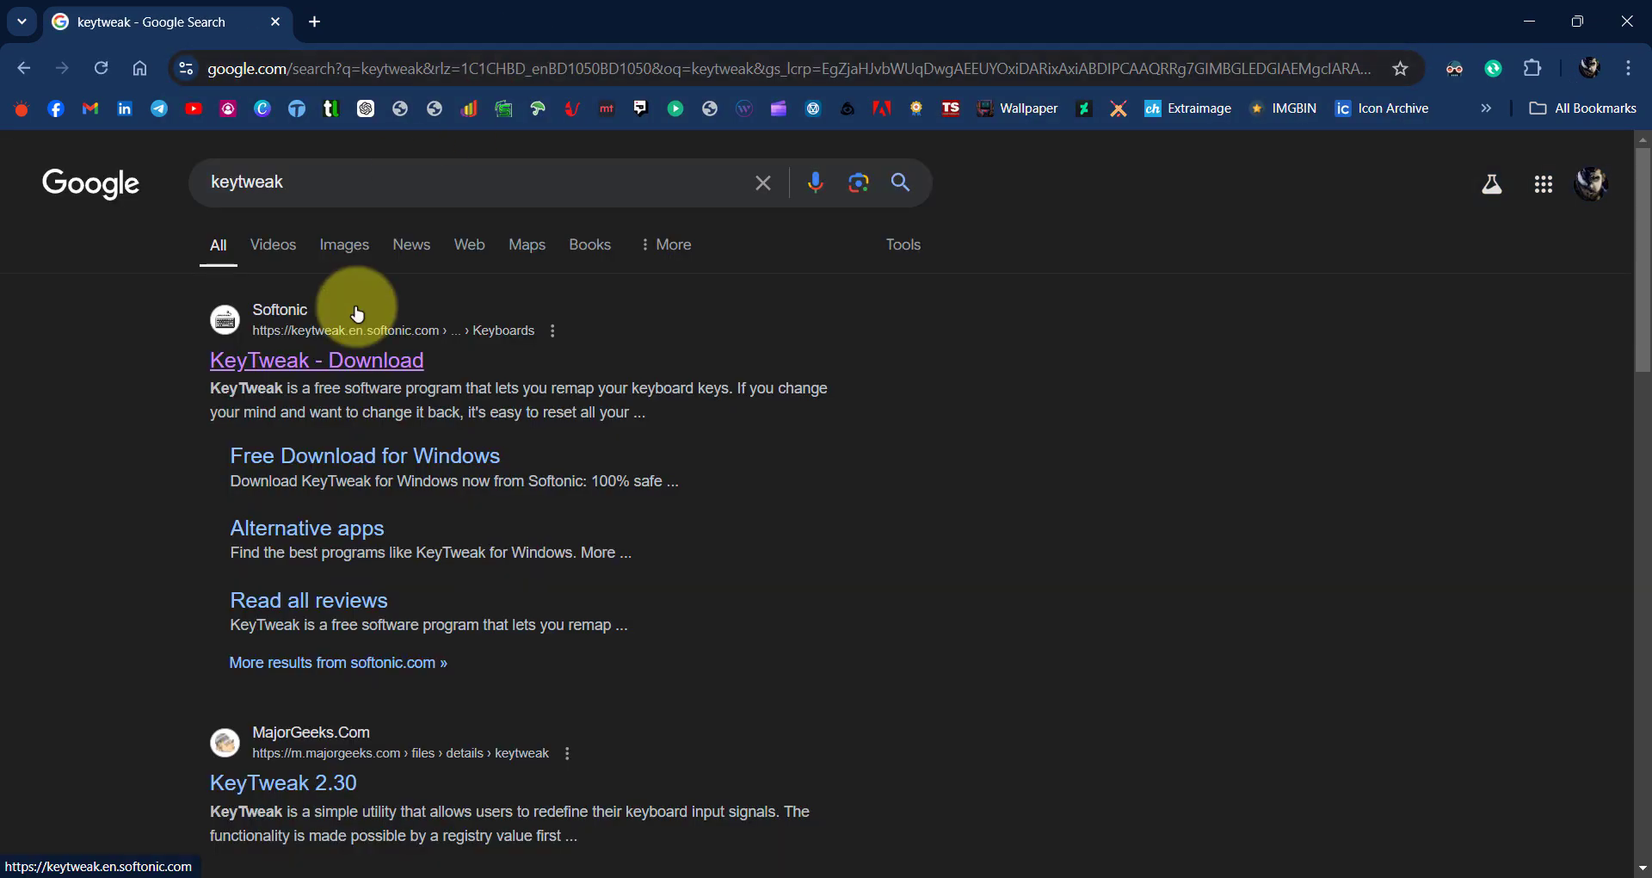
{"action": "left_click", "coordinate": [316, 359]}
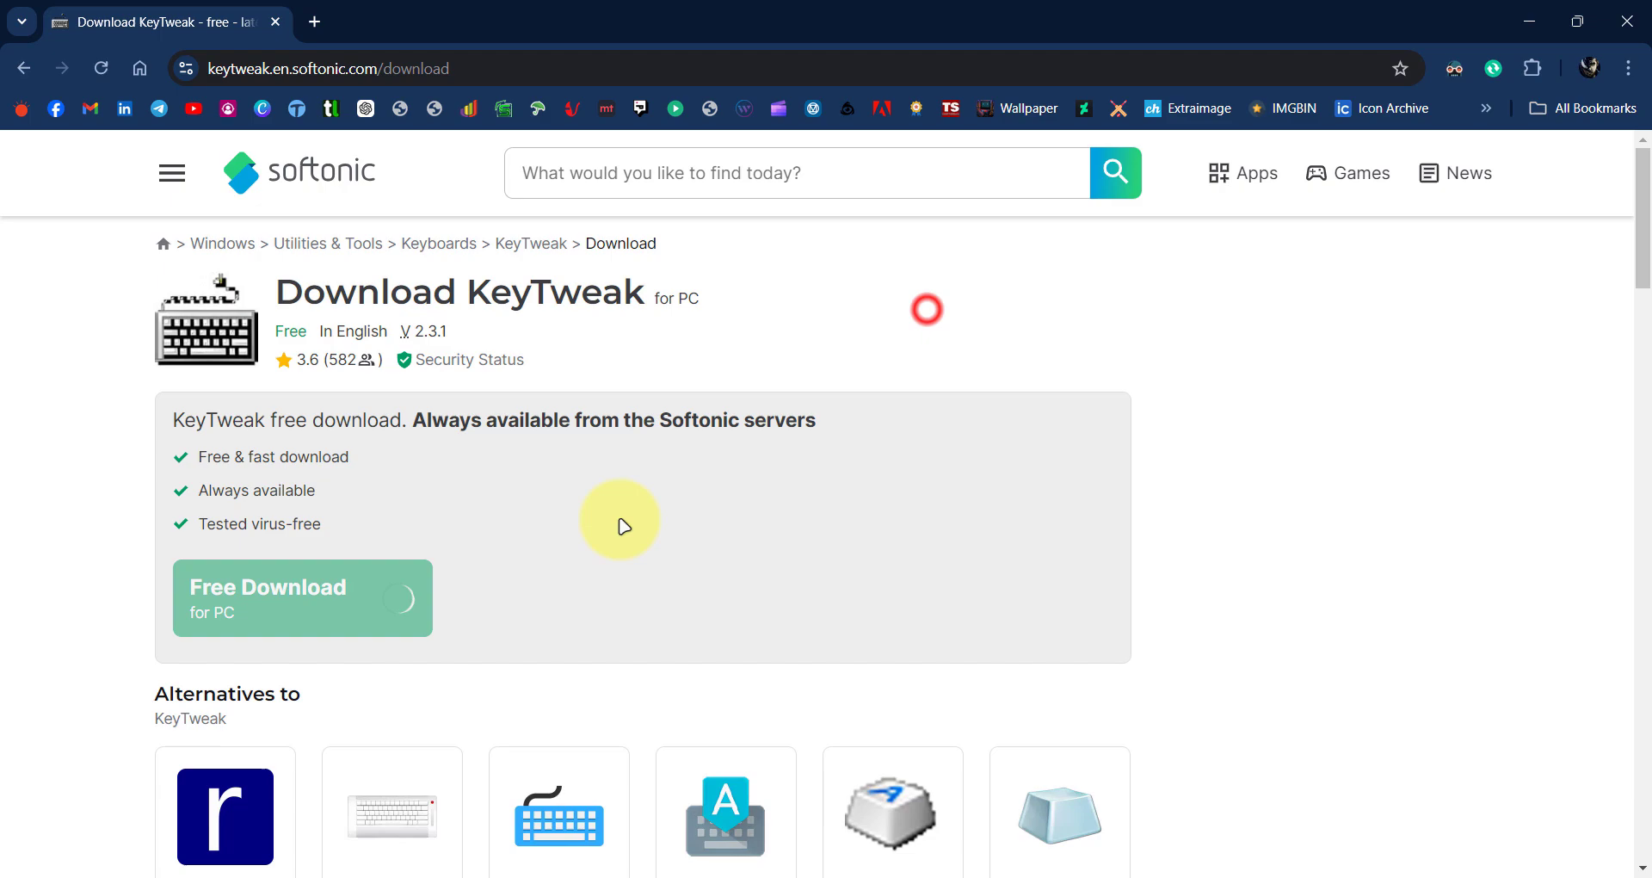
{"action": "left_click", "coordinate": [302, 598]}
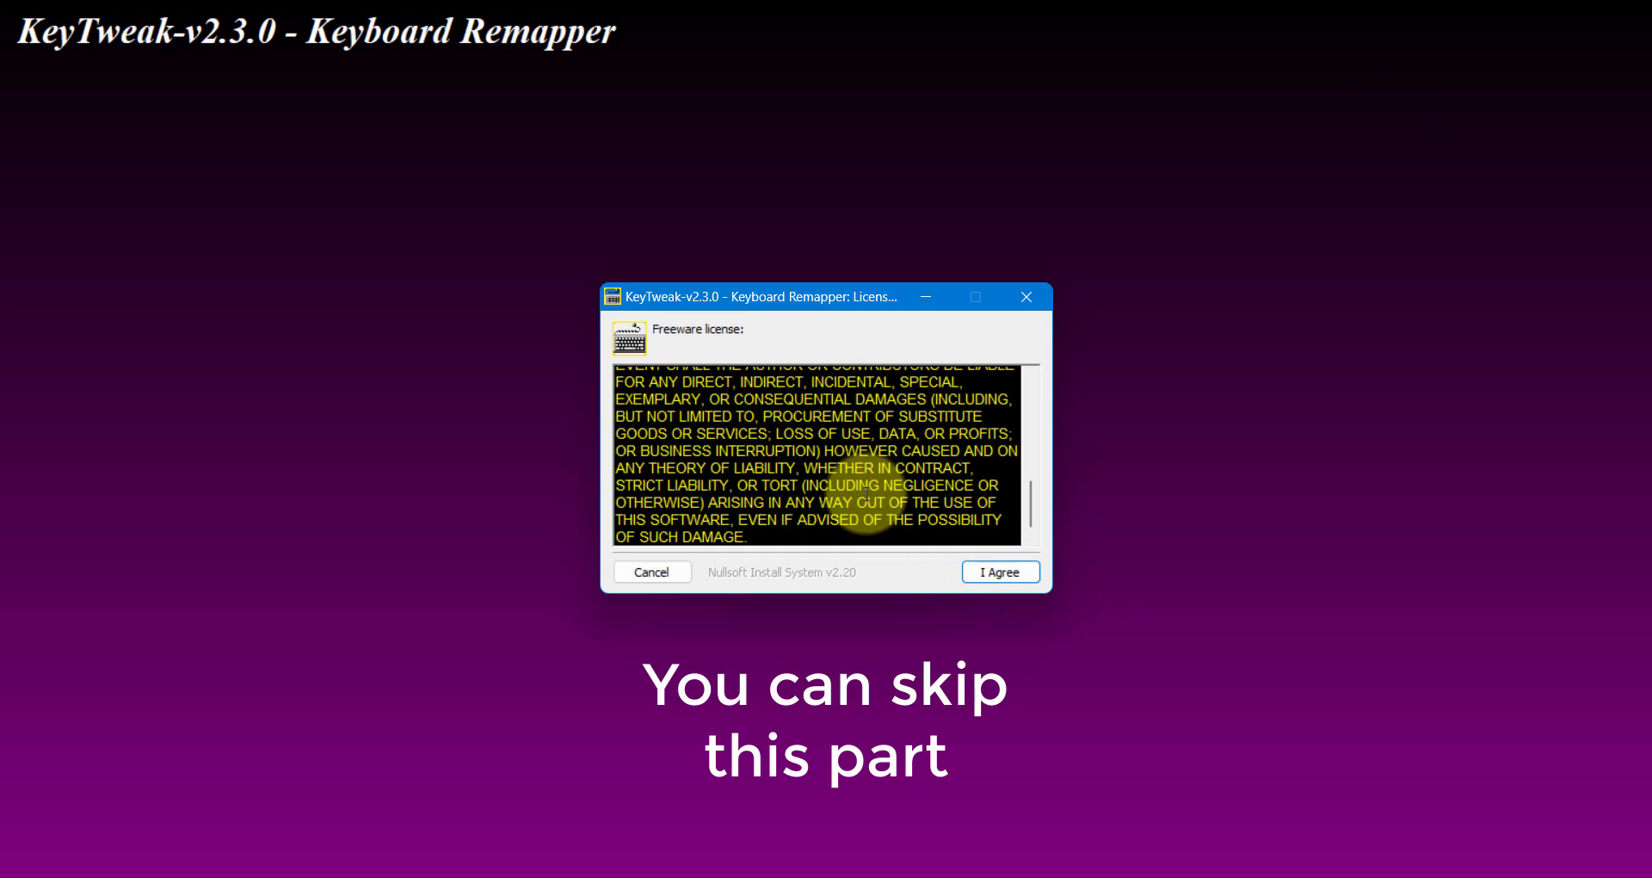
{"action": "left_click", "coordinate": [999, 572]}
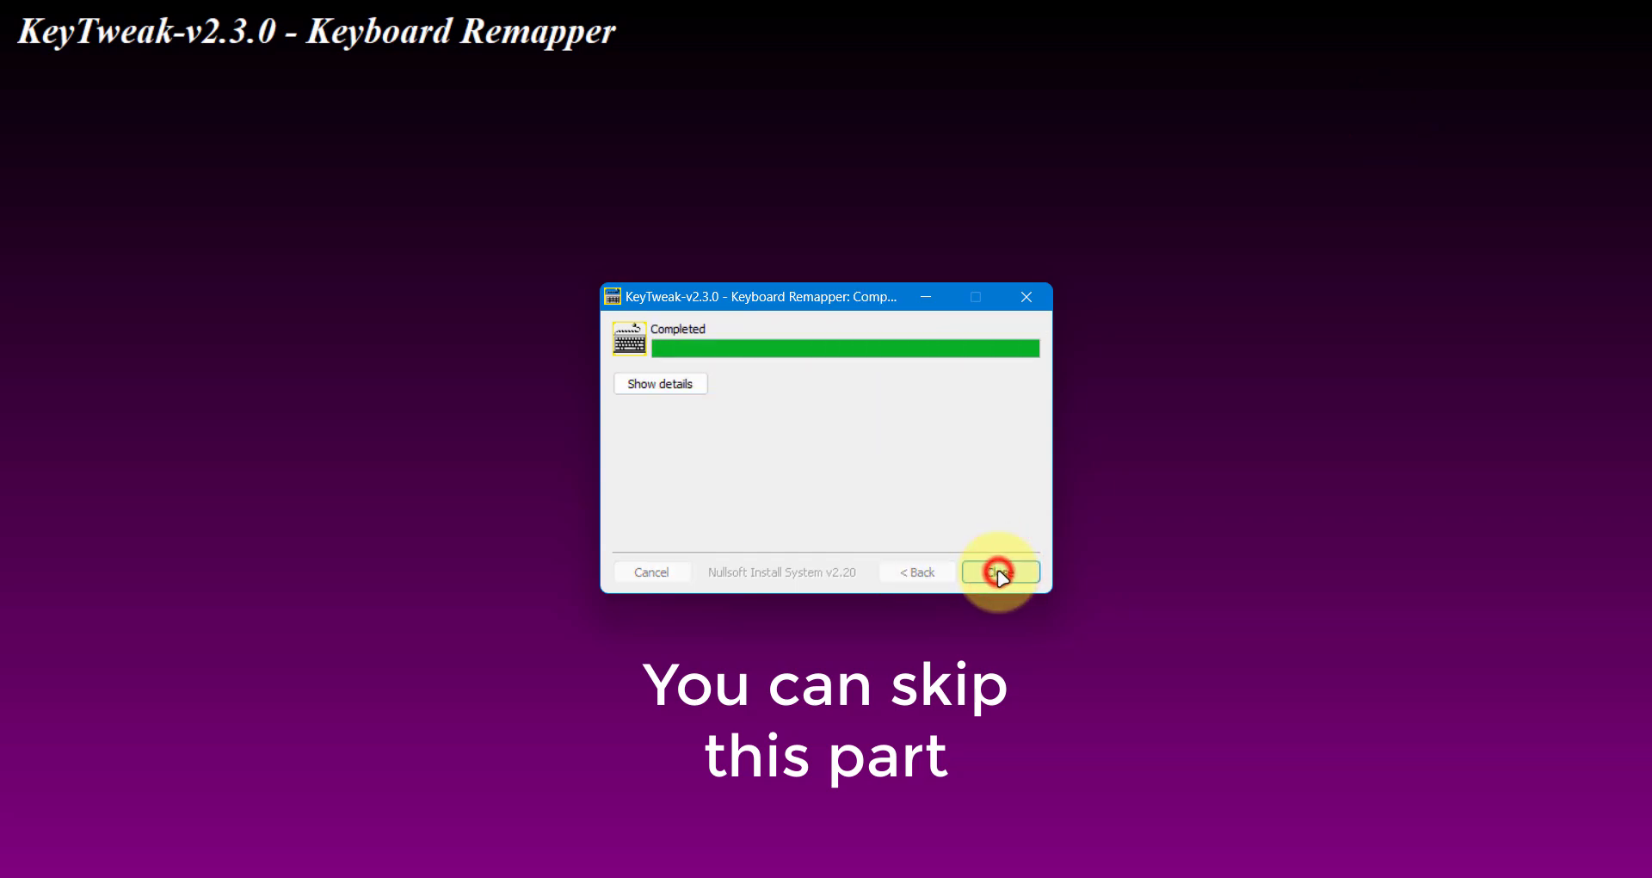
{"action": "left_click", "coordinate": [999, 572]}
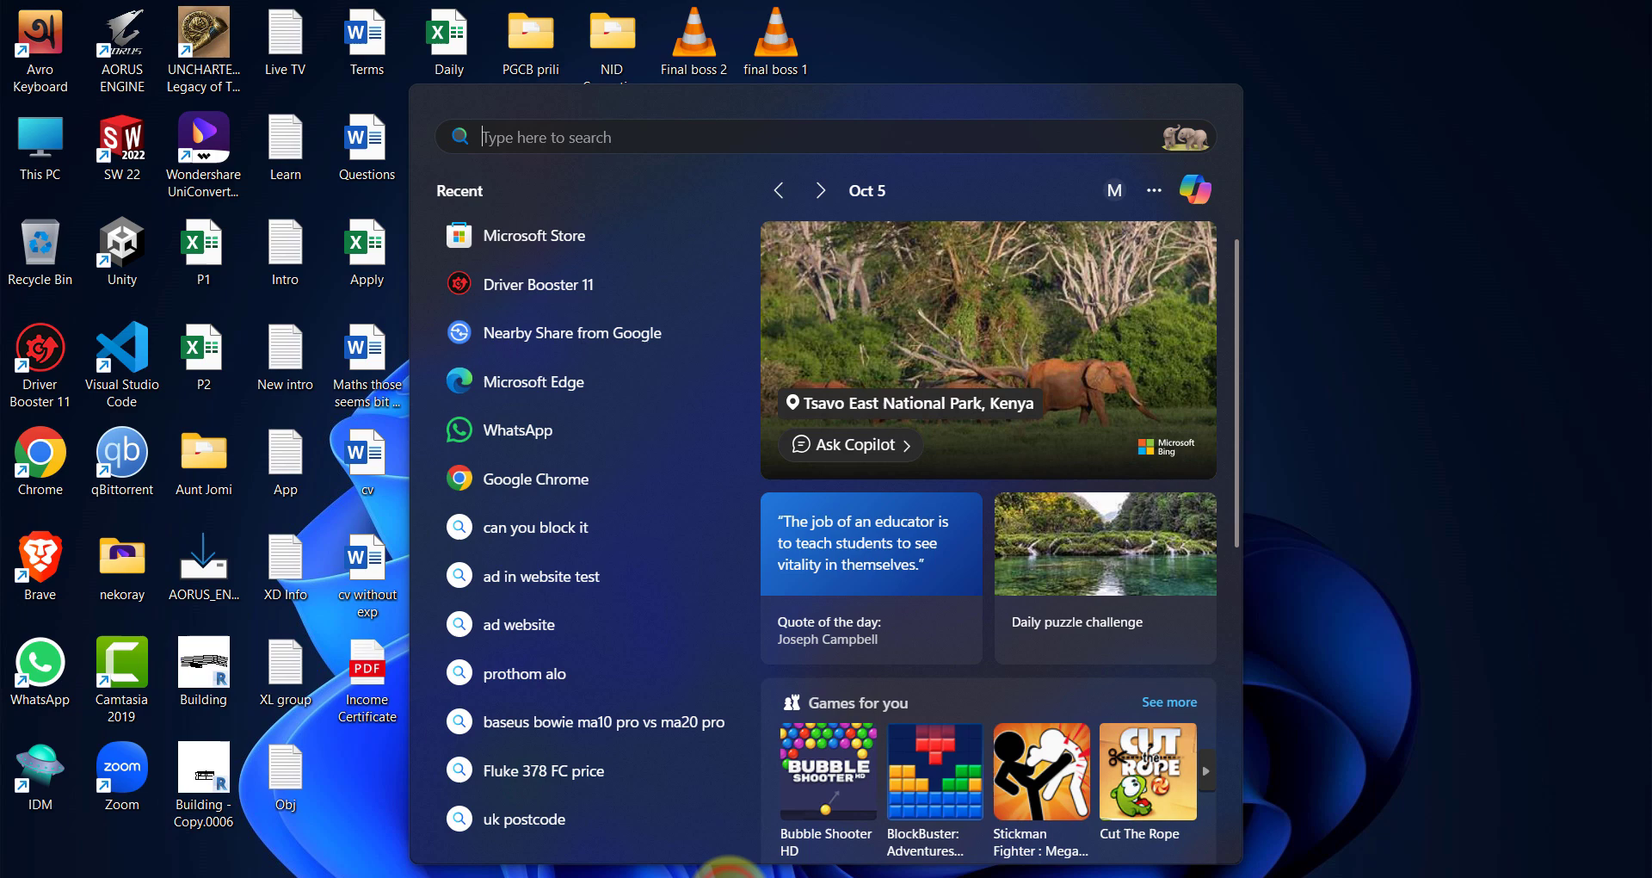
Search 'key' in the Start menu to launch KeyTweak
{"action": "type", "text": "key"}
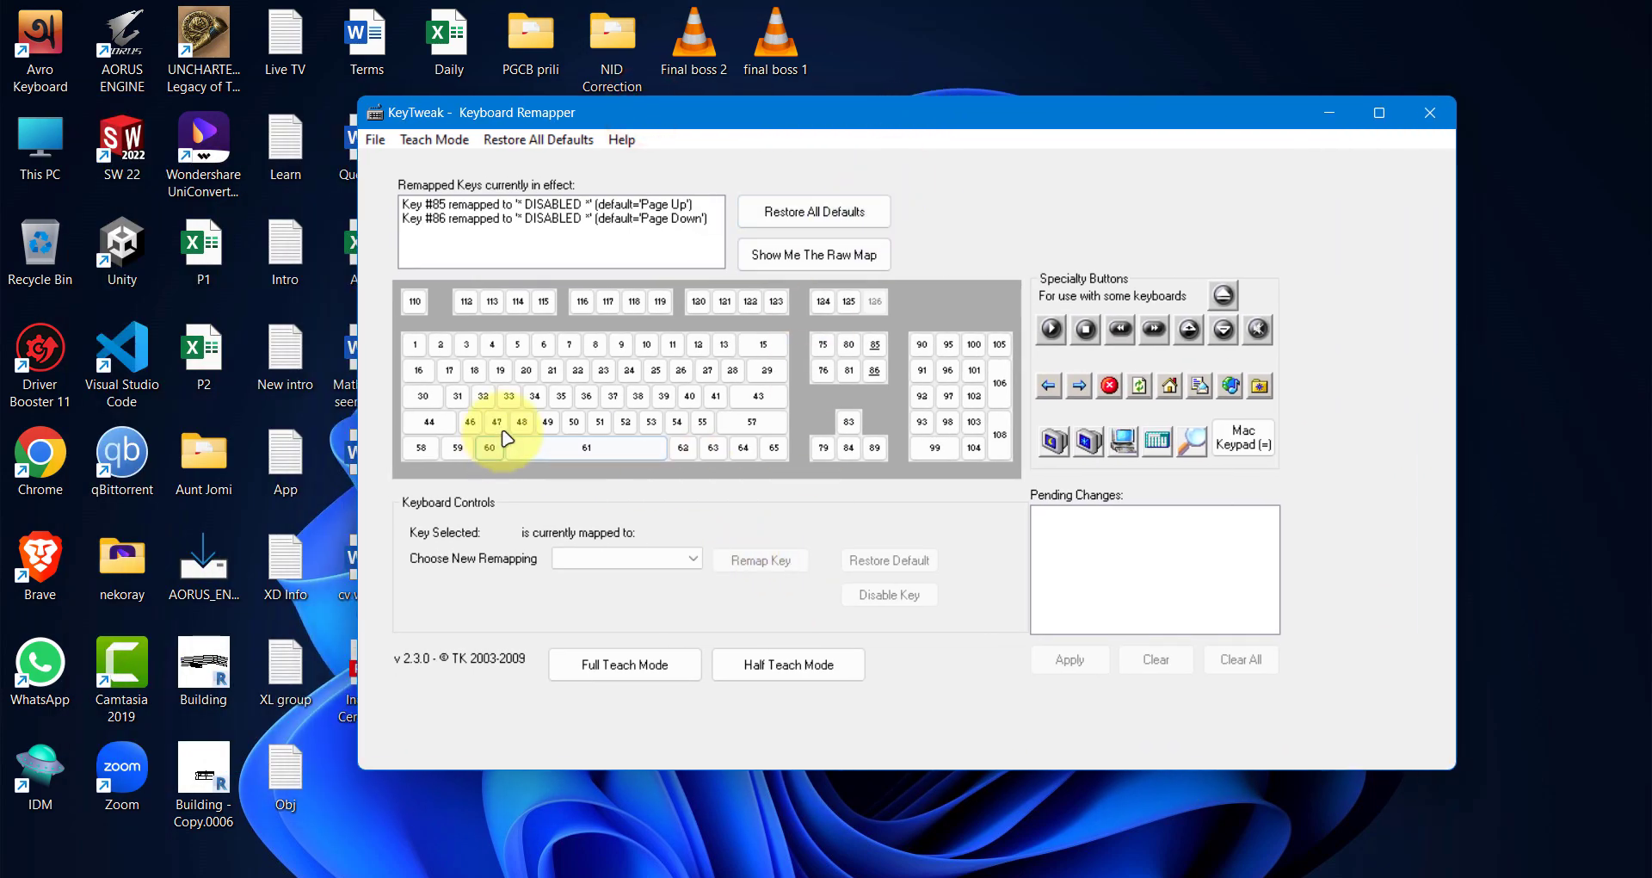
Check key 47, then select key 48, which is currently mapped to C
{"action": "left_click", "coordinate": [496, 421]}
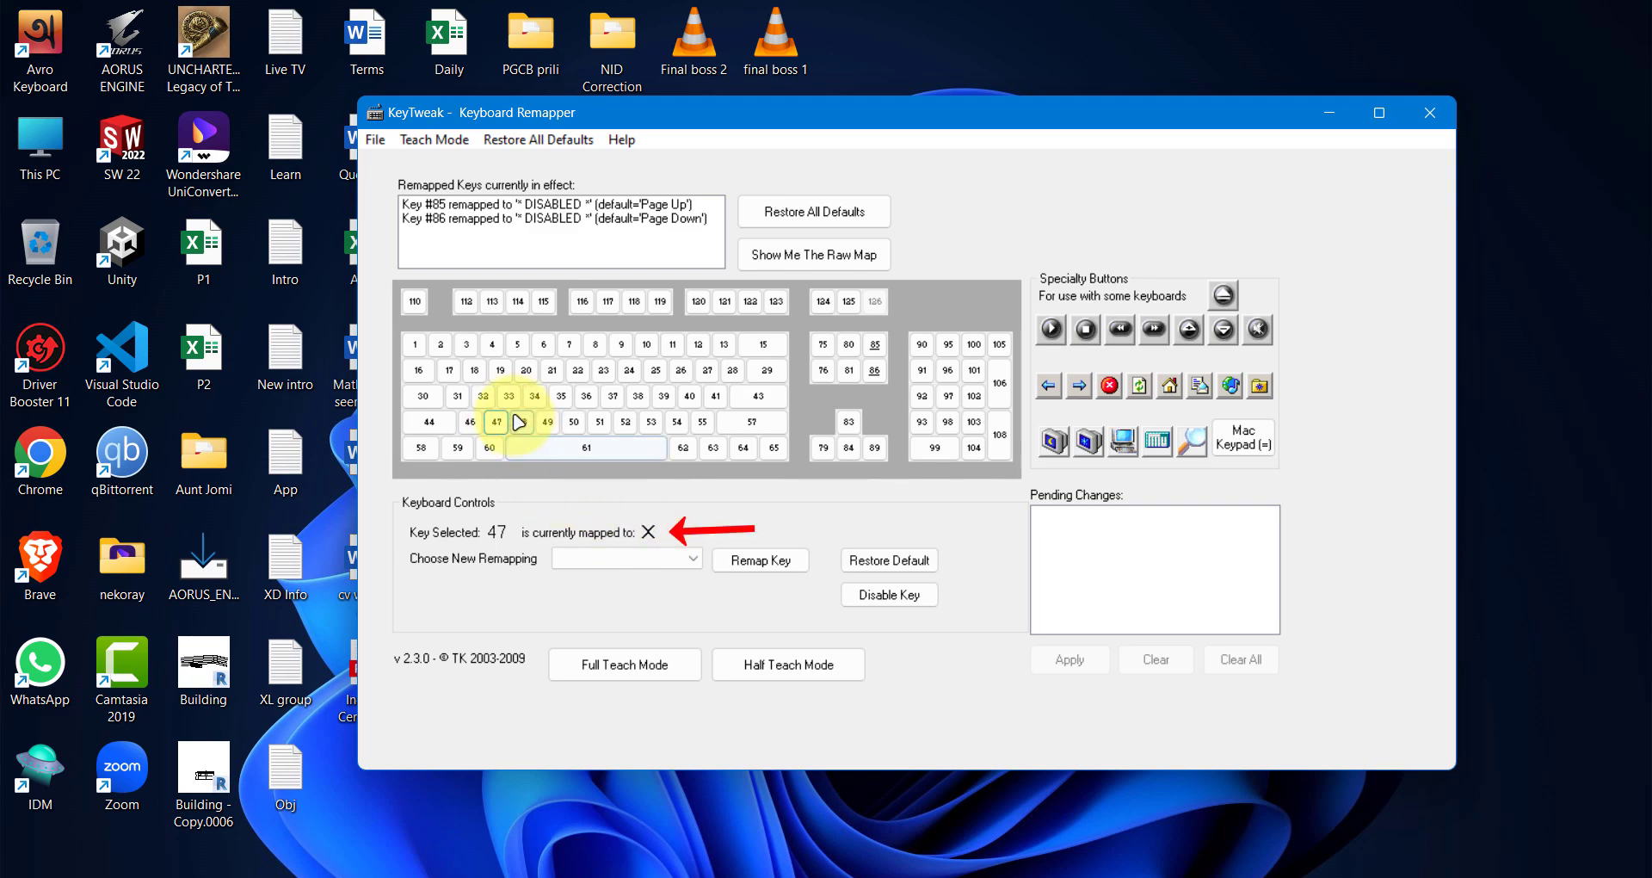
{"action": "left_click", "coordinate": [516, 421]}
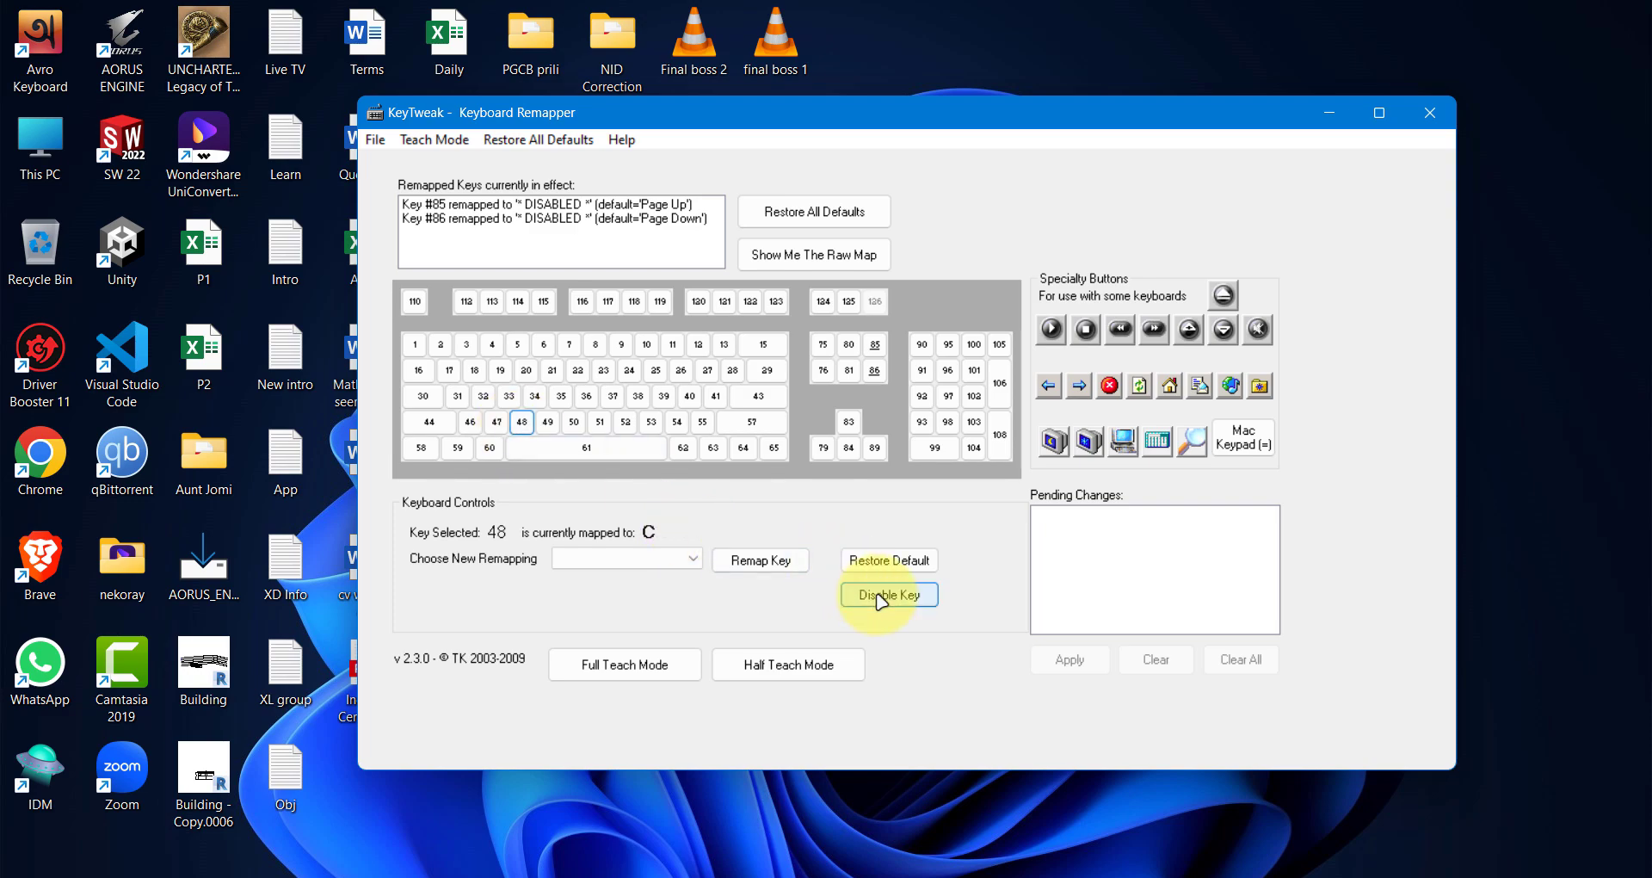
Disable key 48, applying the change and accepting the restart prompt
{"action": "left_click", "coordinate": [1069, 658]}
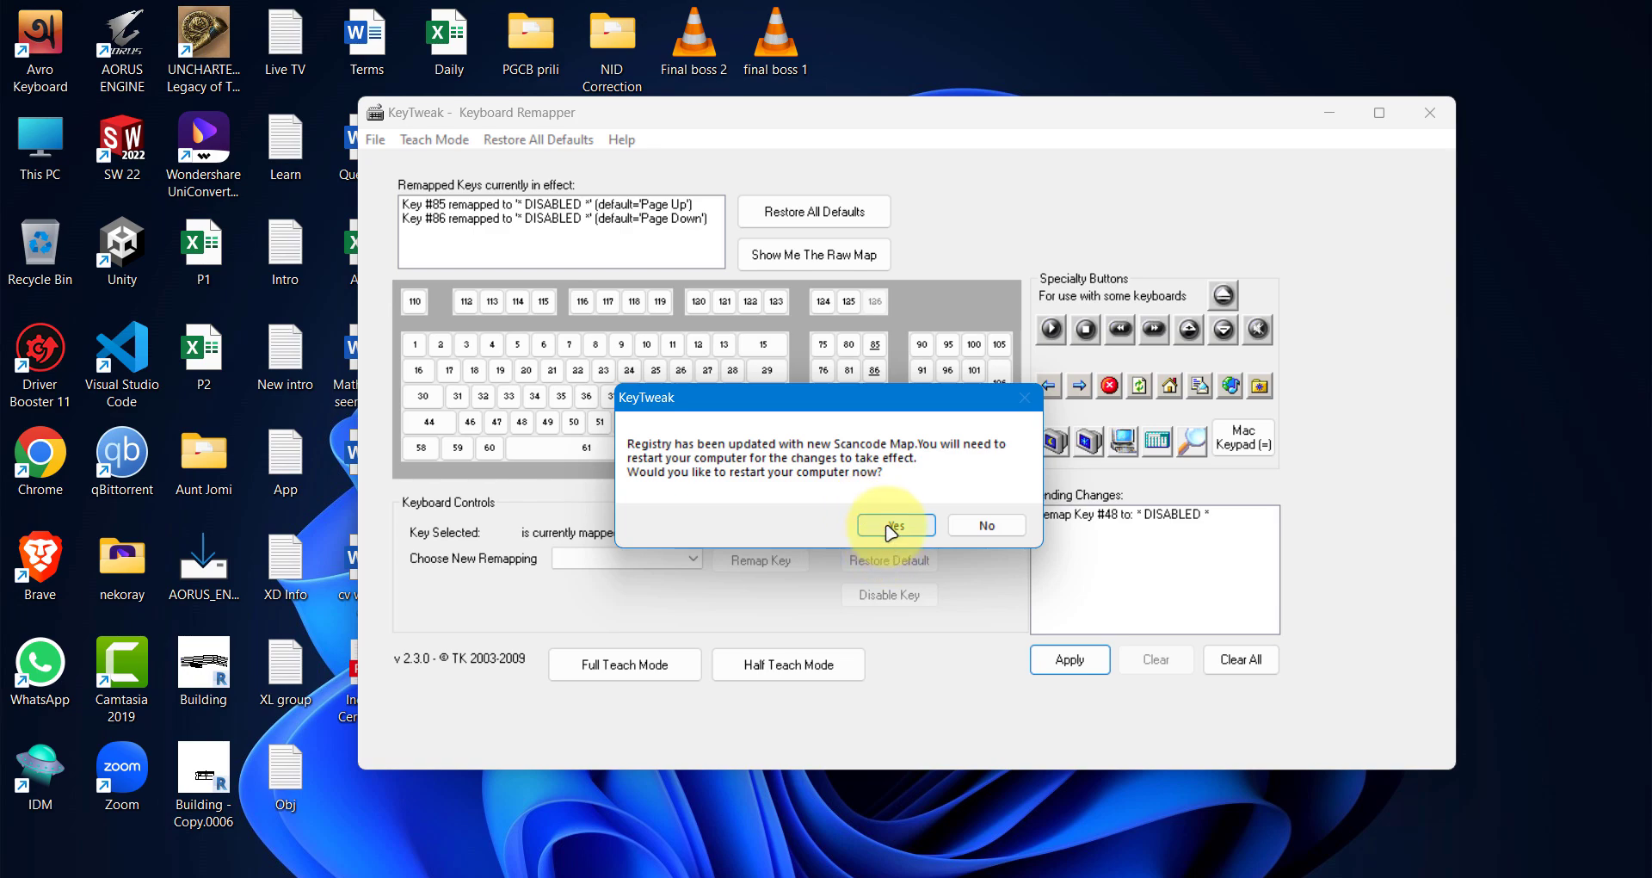
{"action": "mouse_move", "coordinate": [887, 532]}
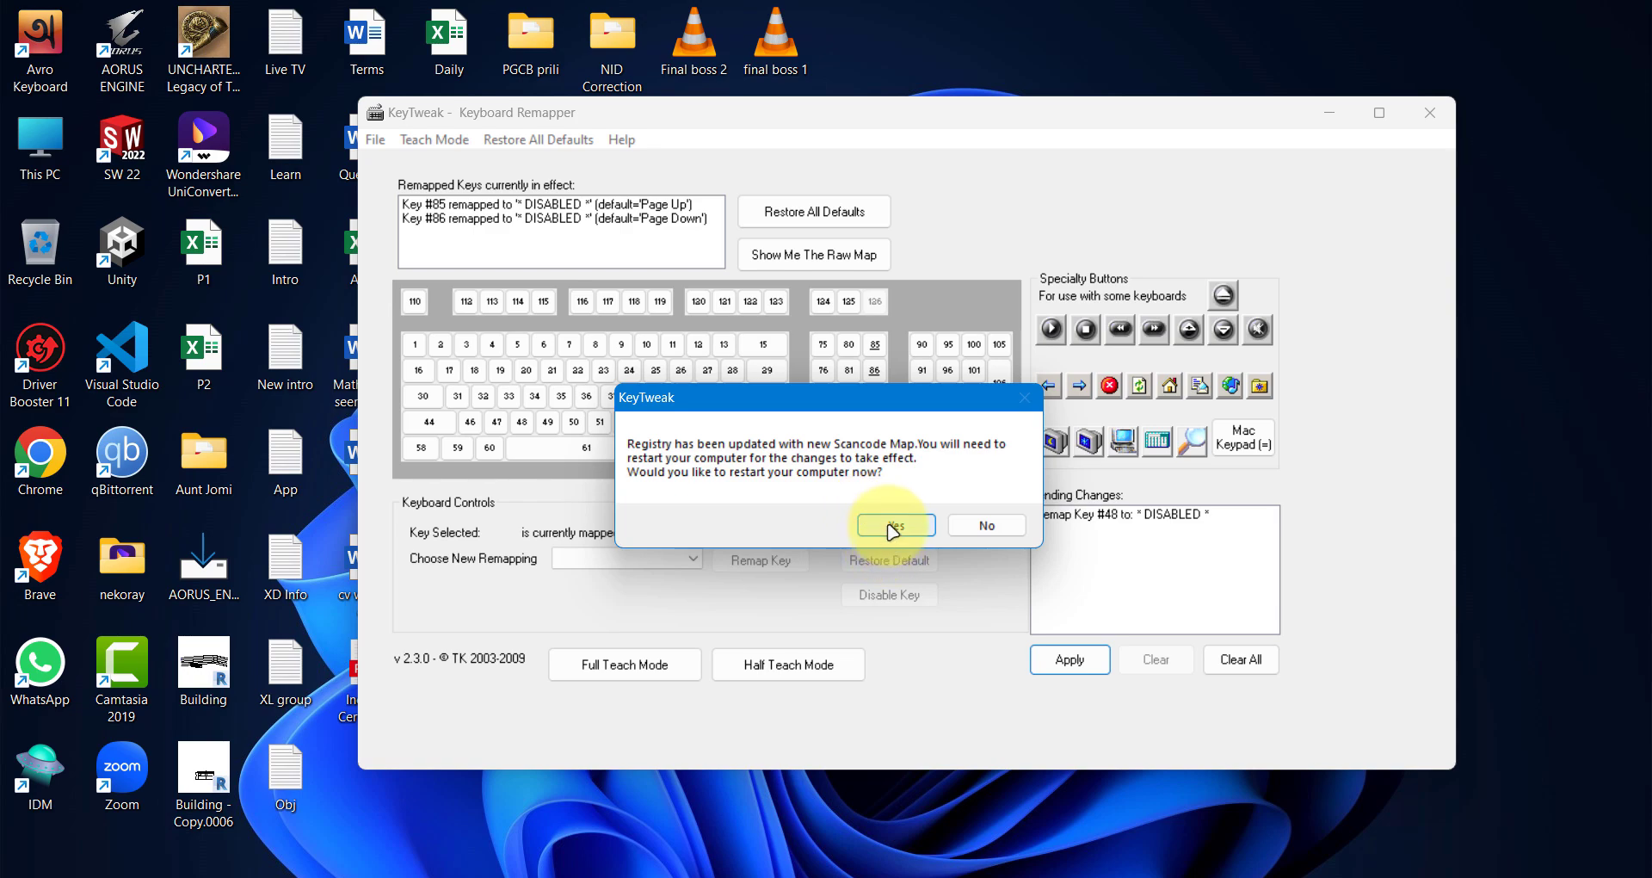
{"action": "left_click", "coordinate": [984, 525]}
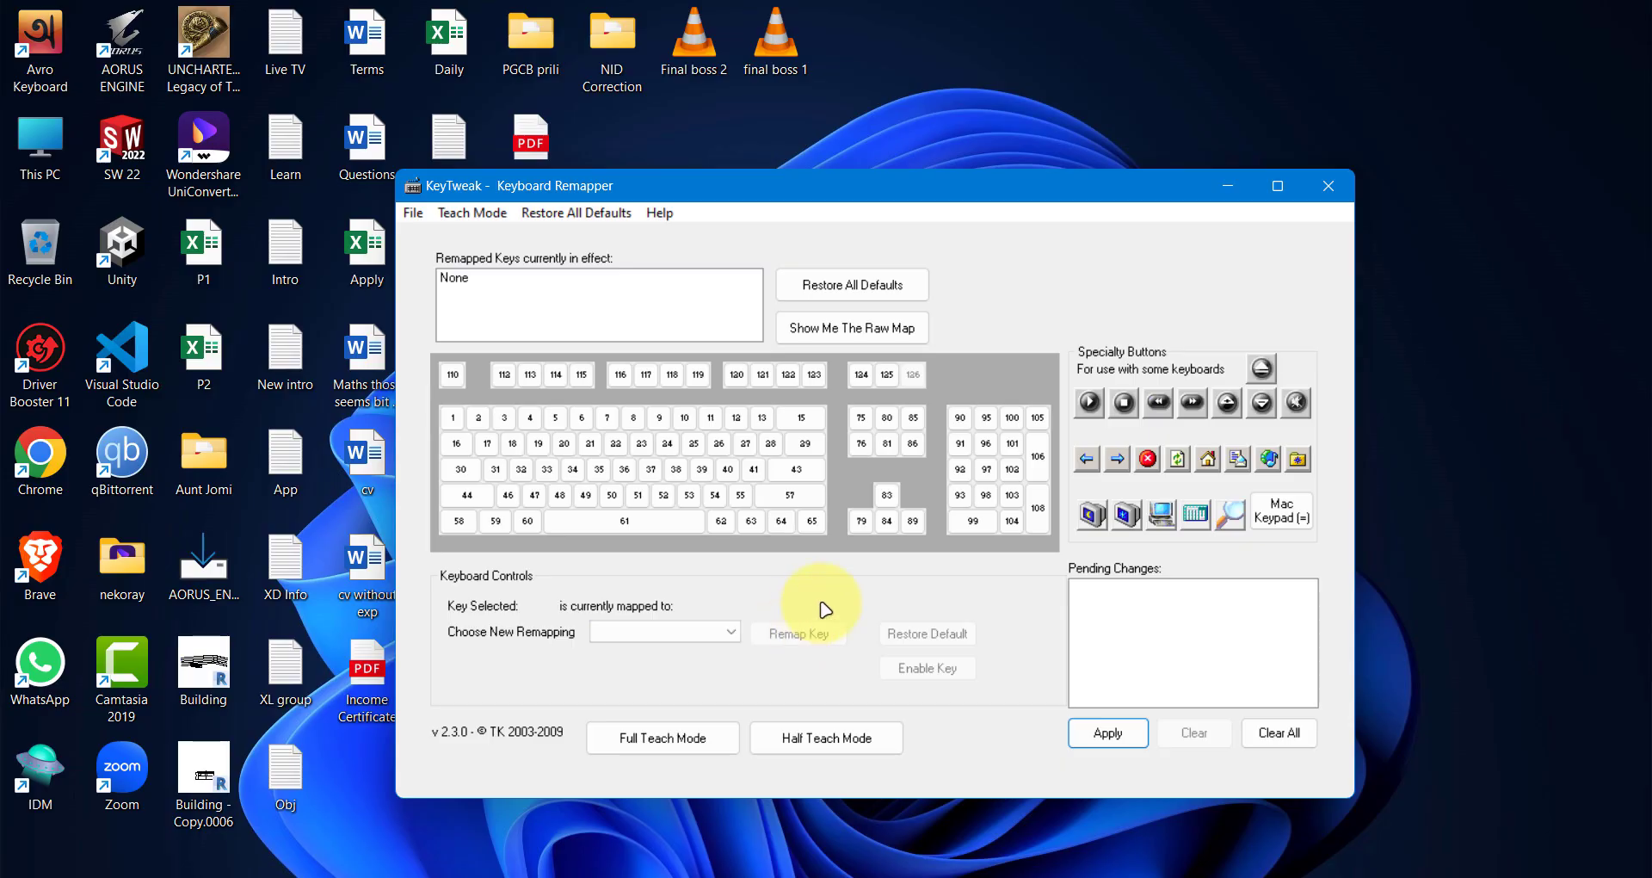
{"action": "mouse_move", "coordinate": [811, 597]}
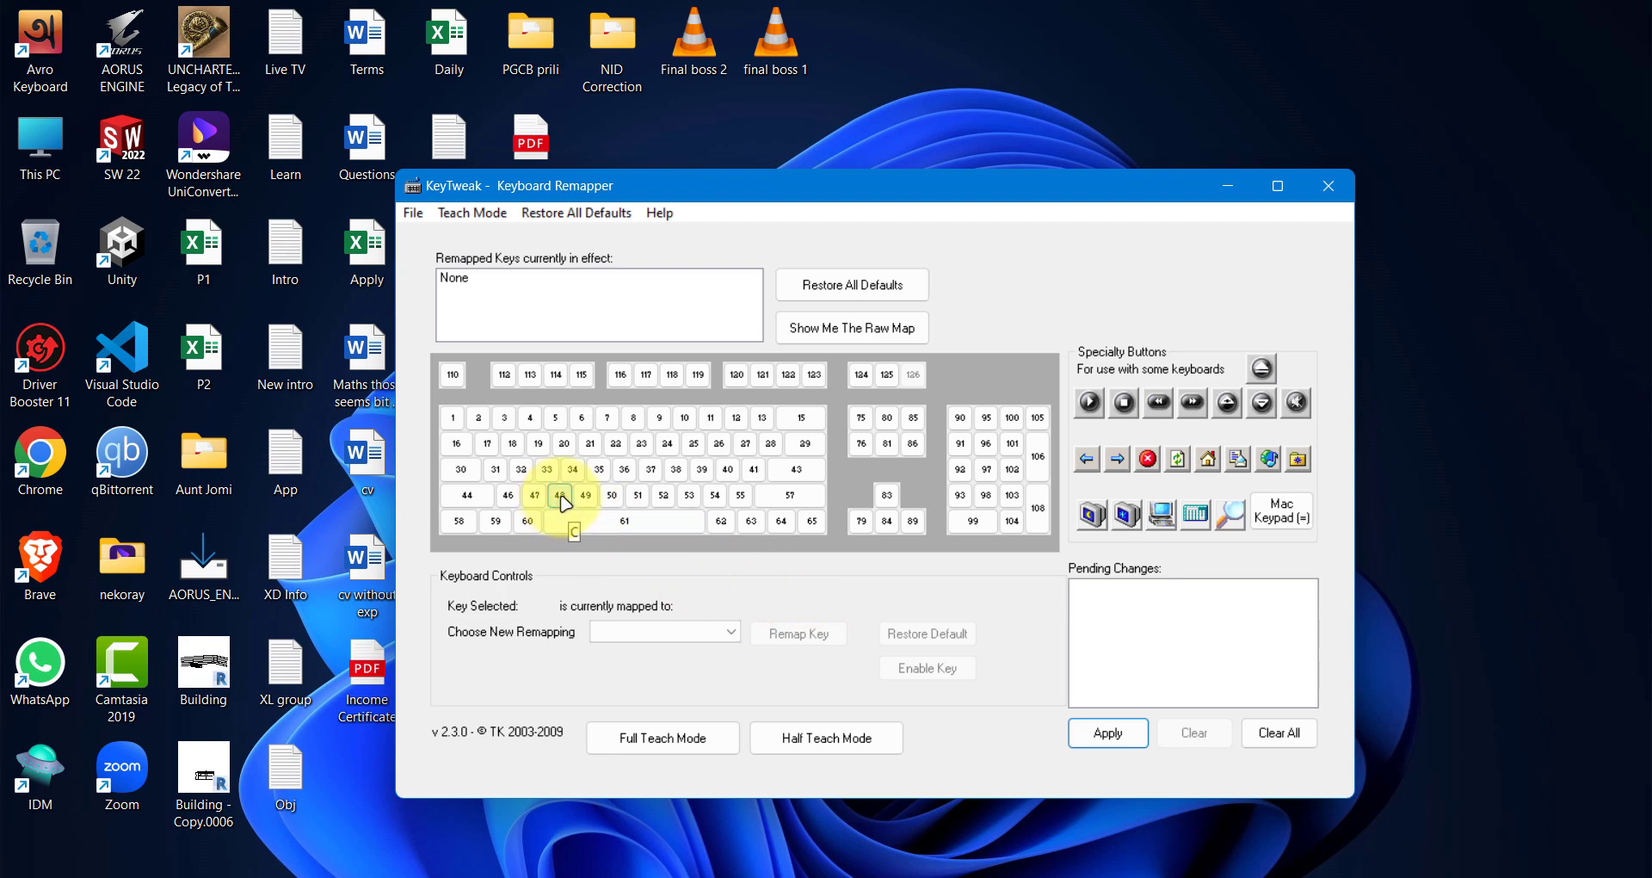
Select key 48 and pick '/' from the replacement character dropdown
{"action": "left_click", "coordinate": [559, 496]}
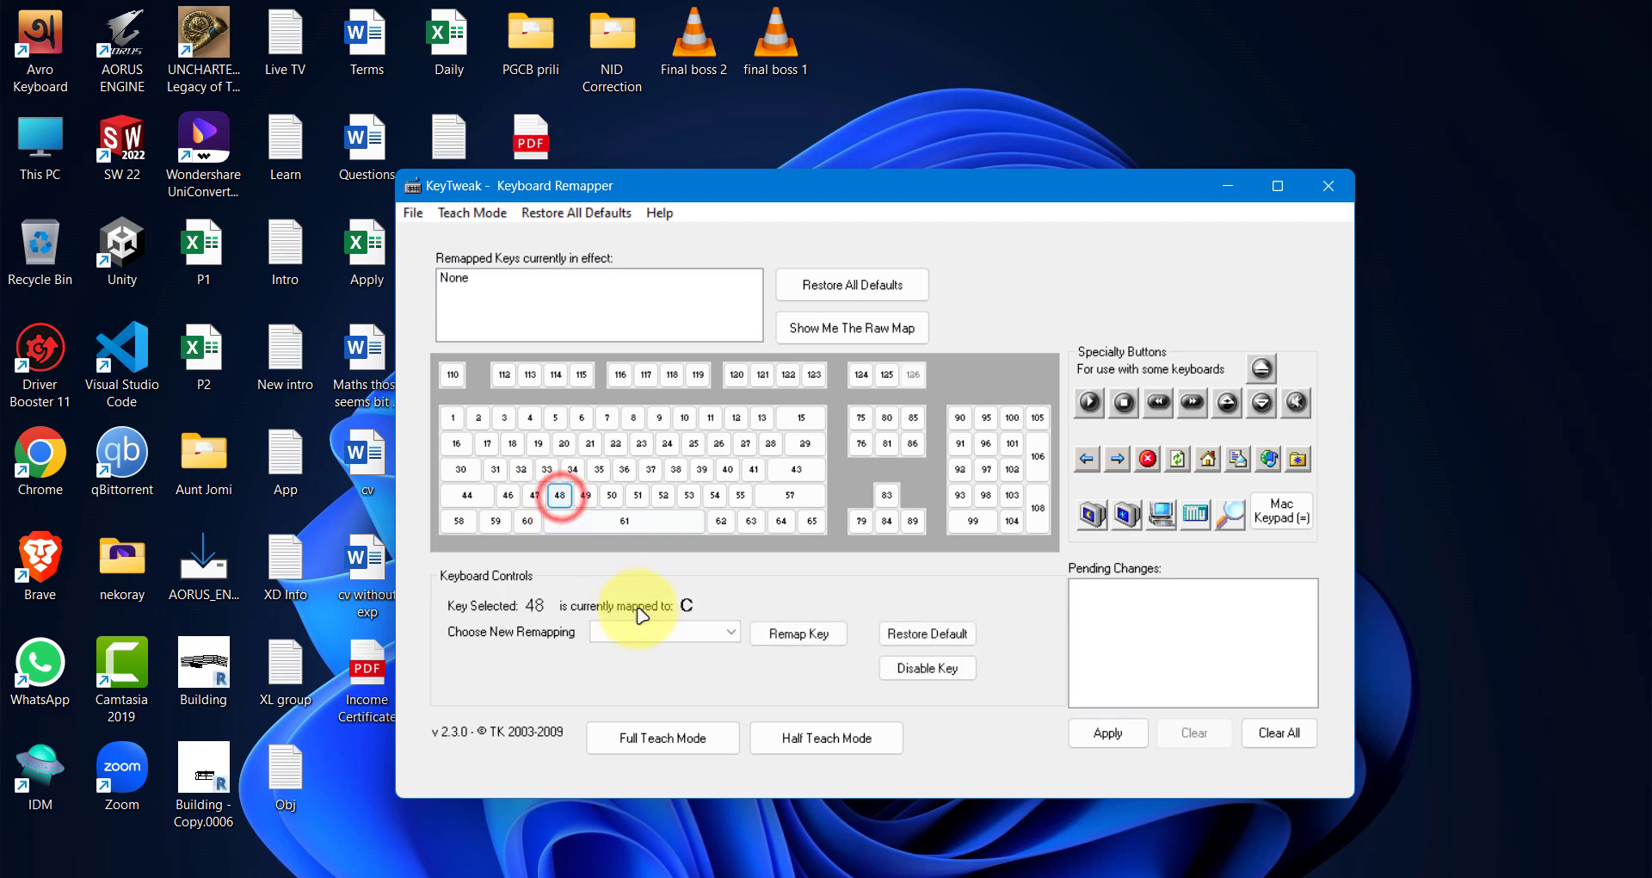
{"action": "left_click", "coordinate": [731, 633]}
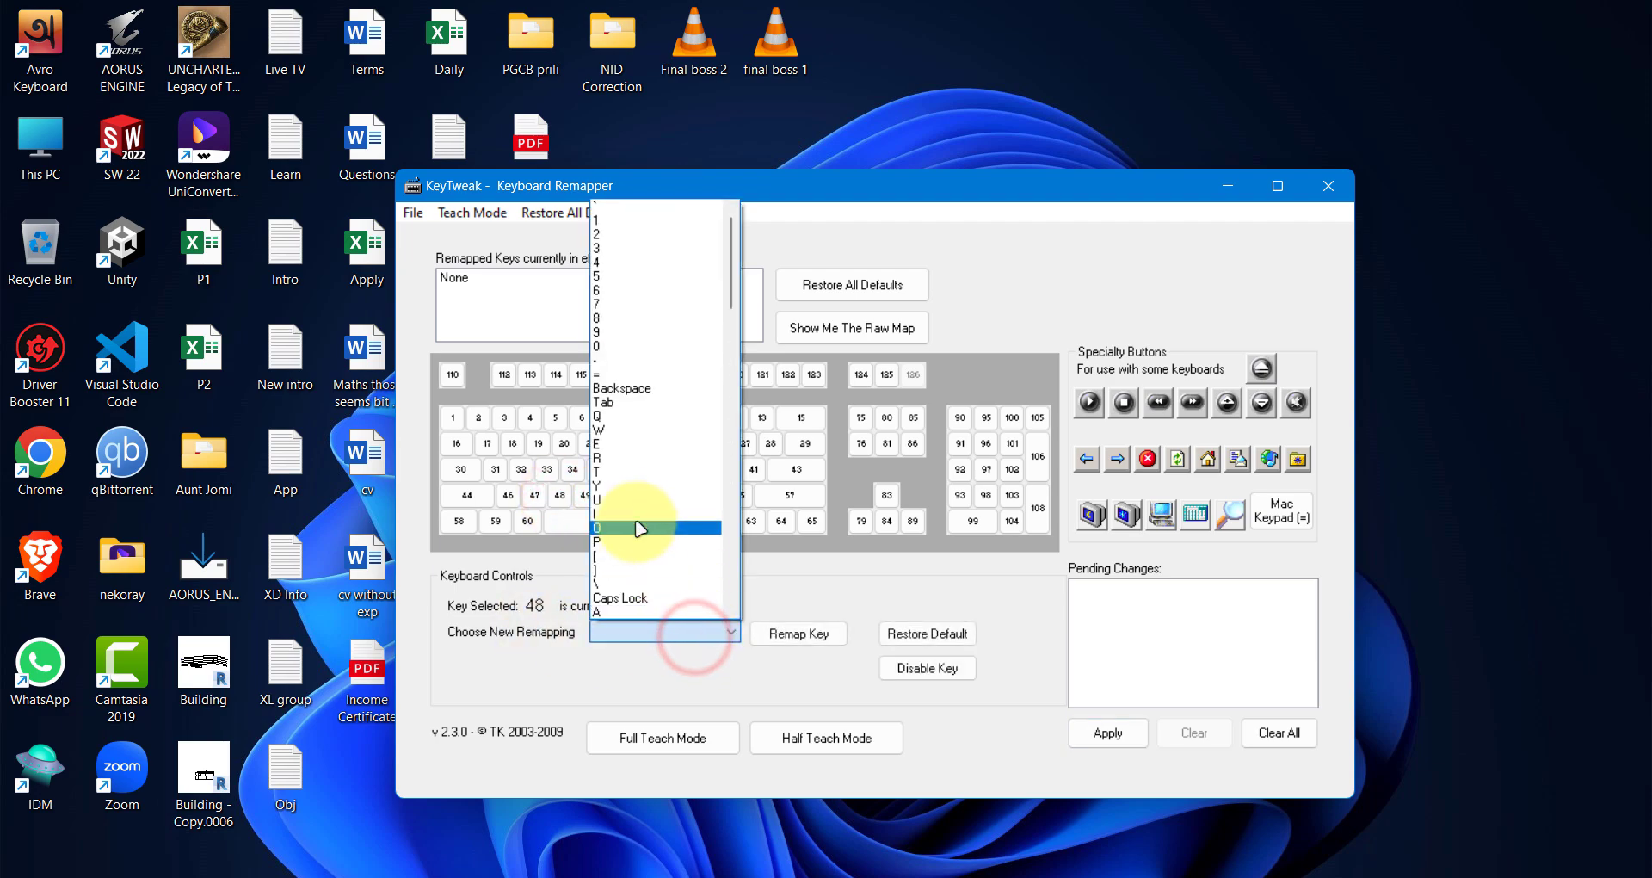
{"action": "mouse_move", "coordinate": [671, 585]}
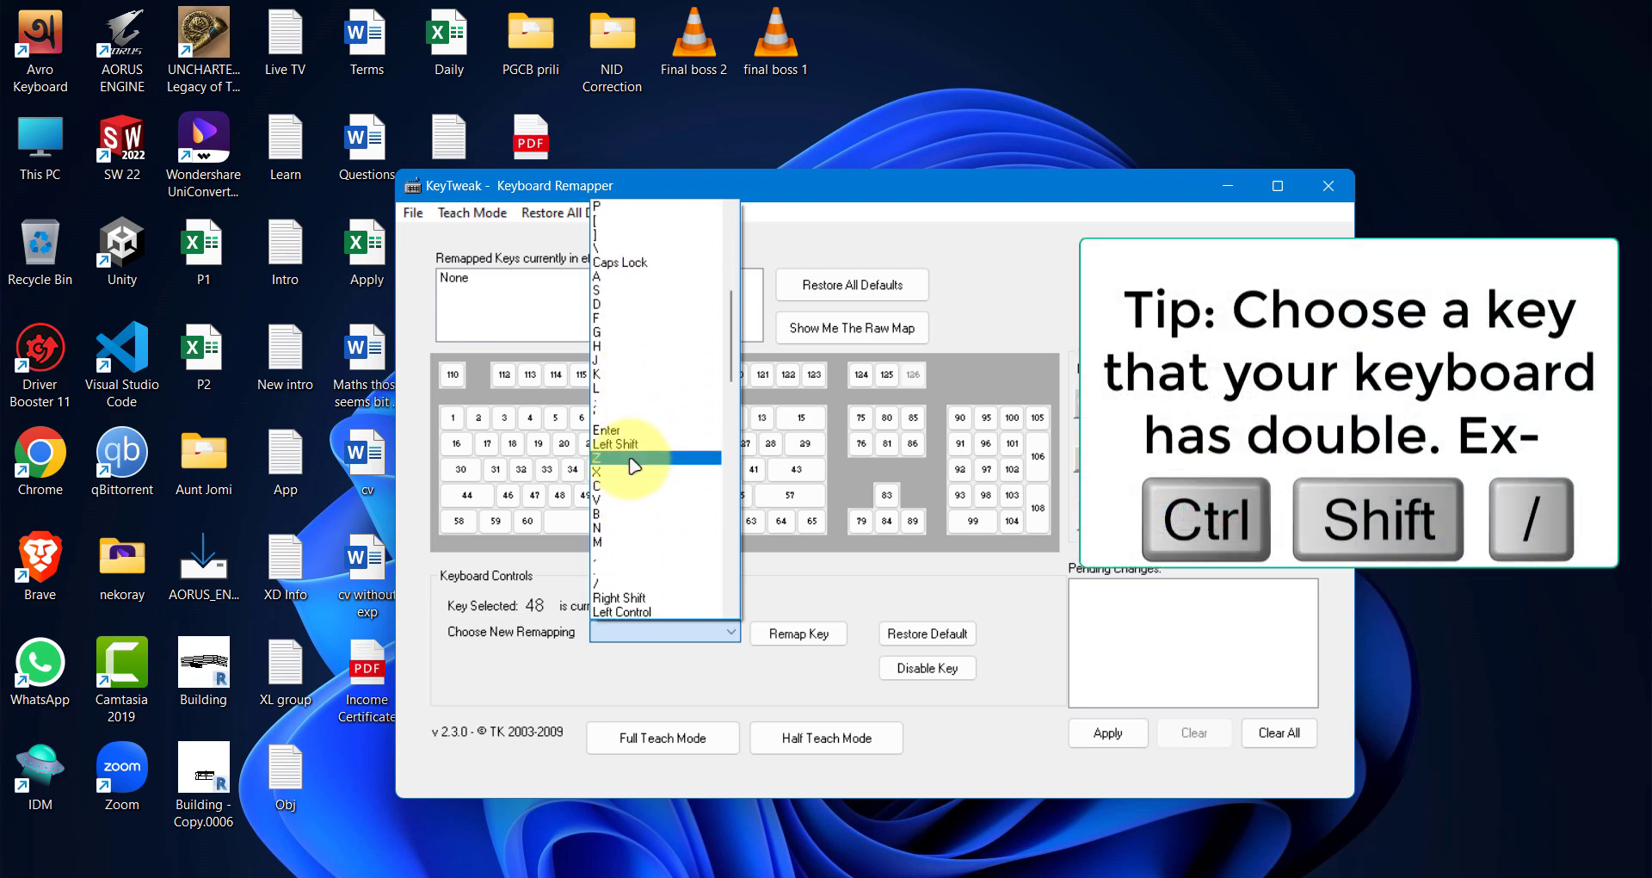
{"action": "scroll", "scroll_direction": "down", "scroll_amount": 3}
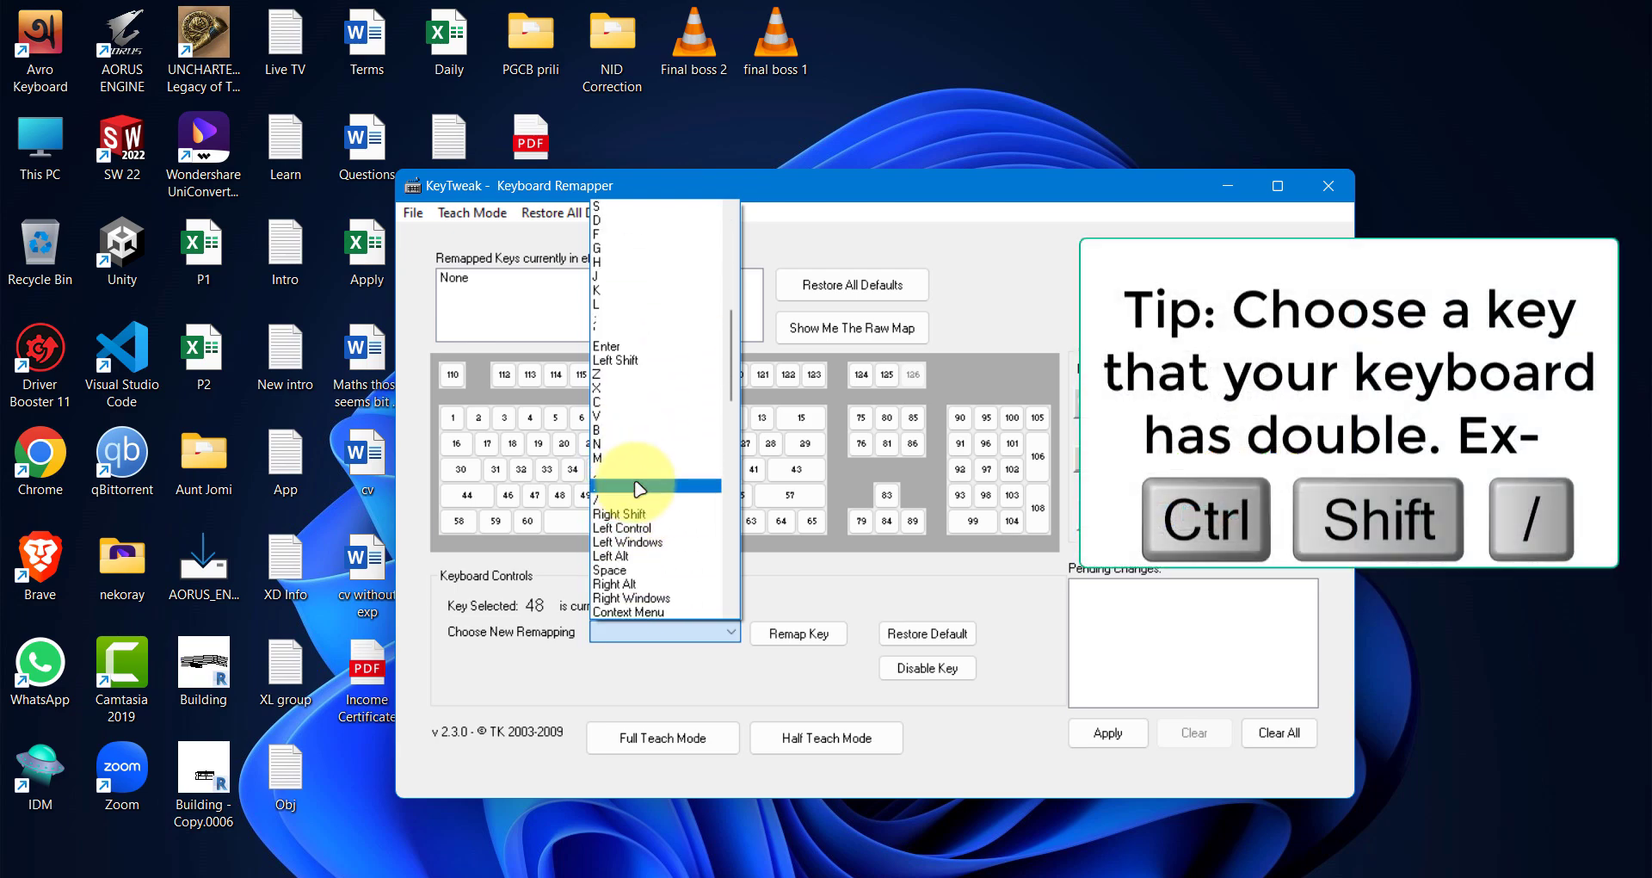
{"action": "left_click", "coordinate": [619, 485]}
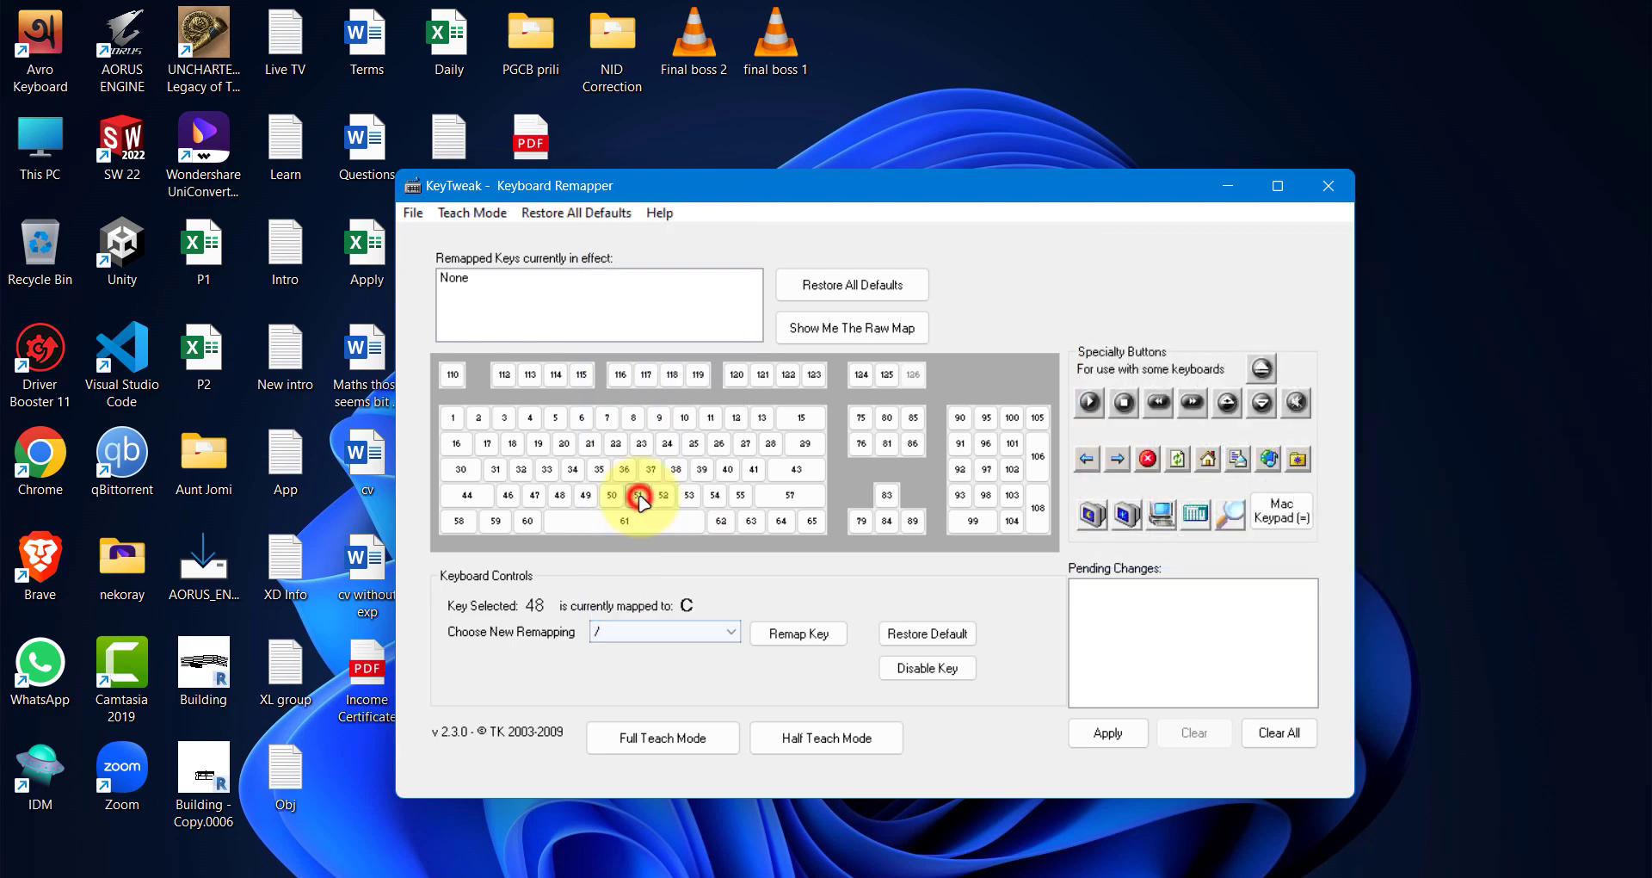
Remap key 48 to '/' and apply it to the registry
{"action": "left_click", "coordinate": [798, 634]}
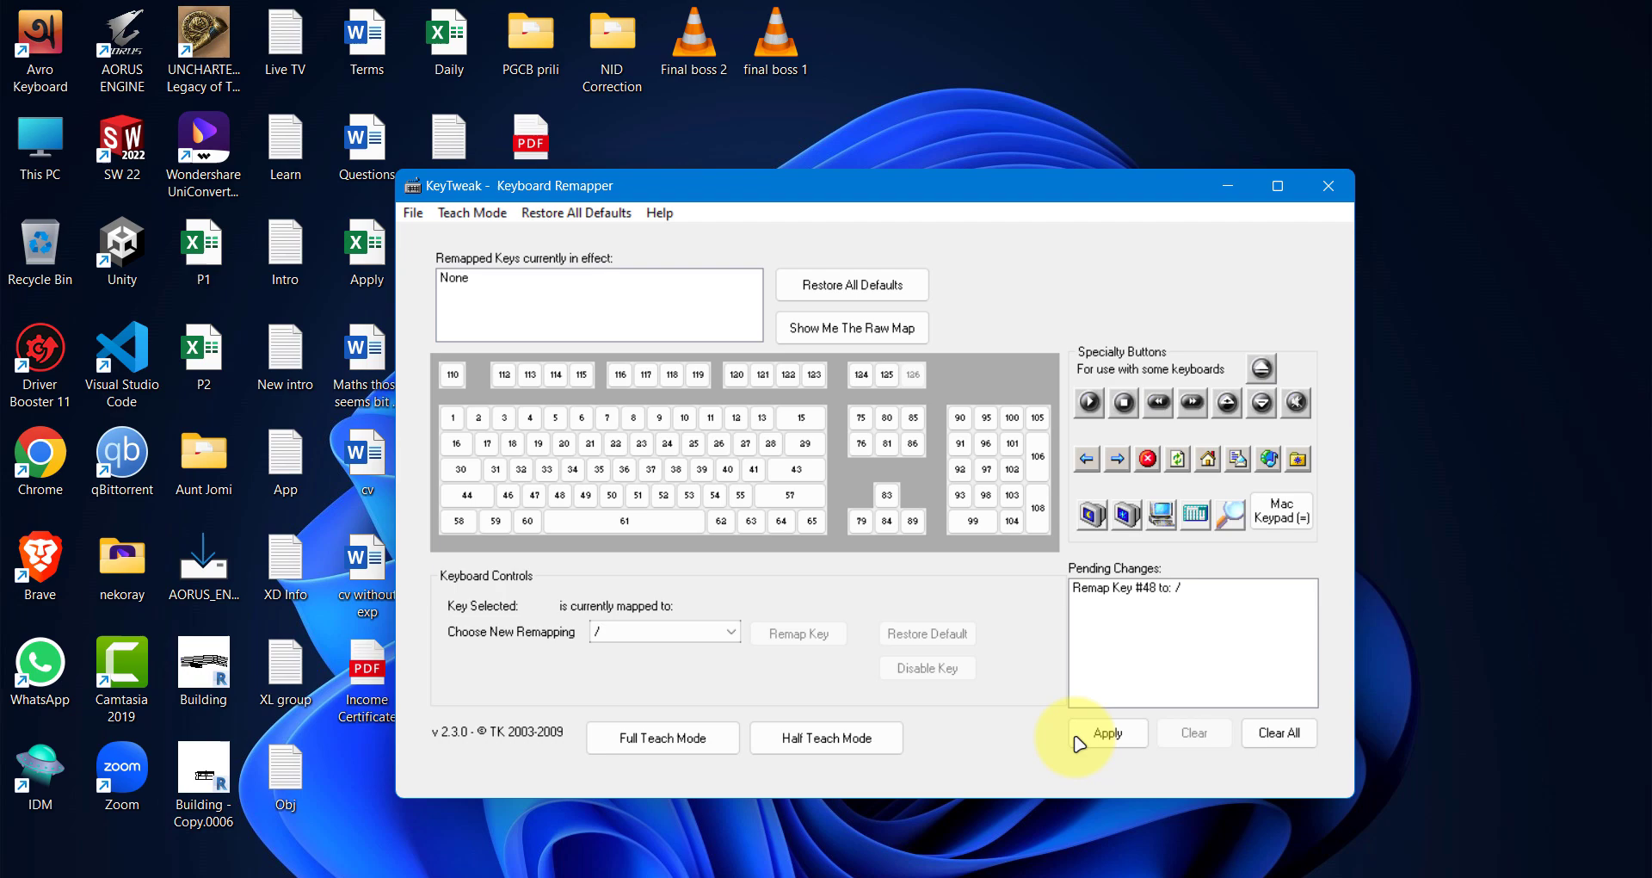
{"action": "left_click", "coordinate": [1106, 732]}
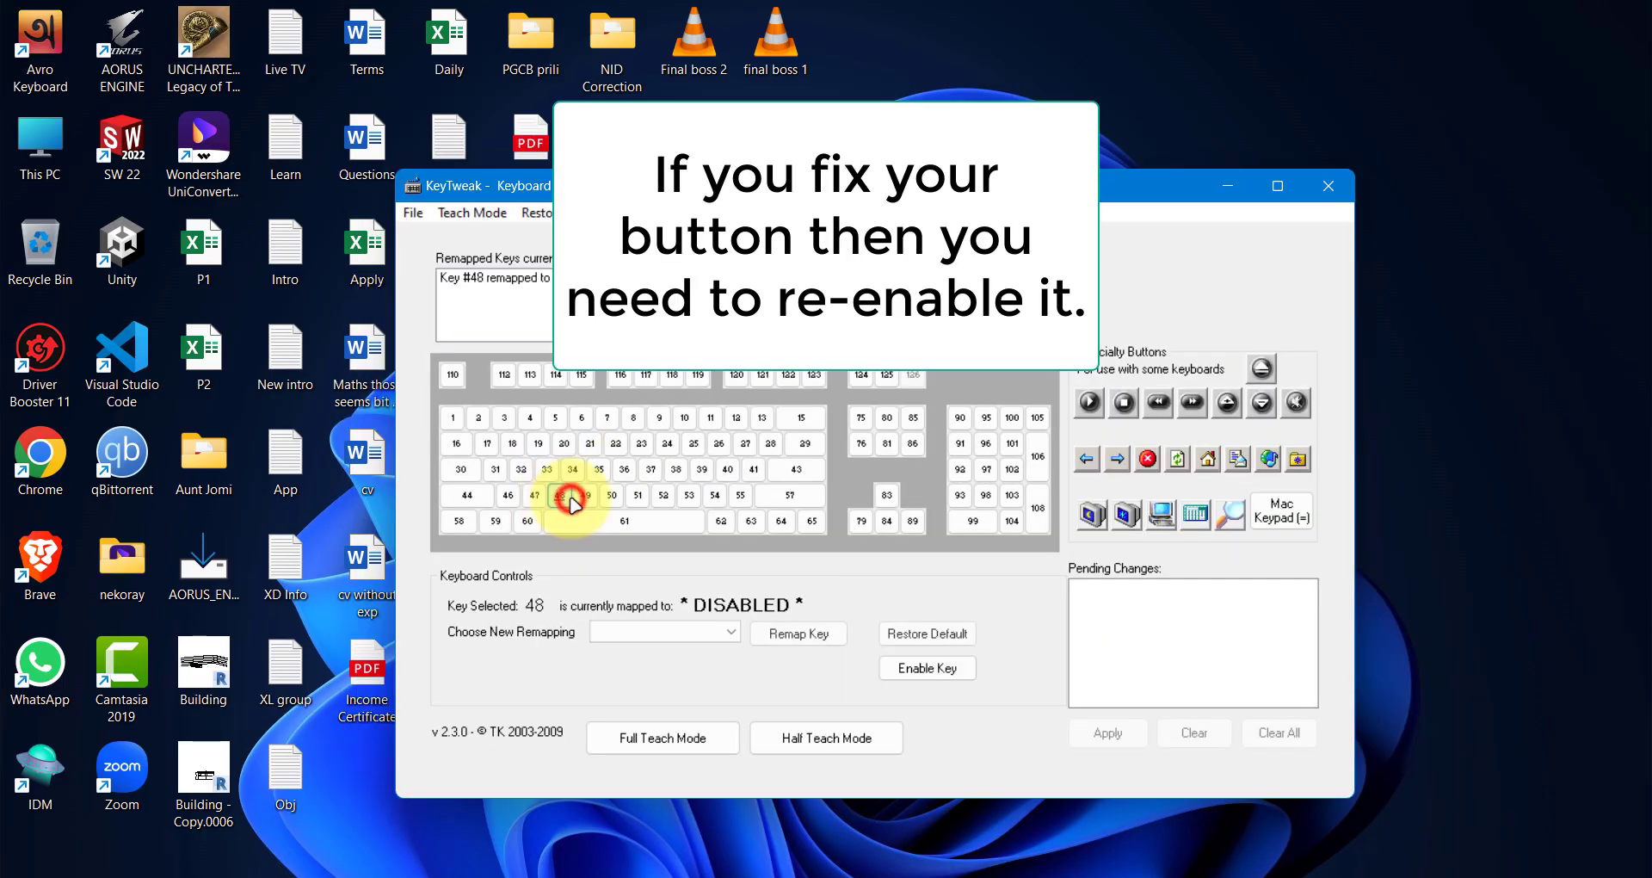
Enable key 48 back to C, apply it, and decline restarting
{"action": "left_click", "coordinate": [925, 667]}
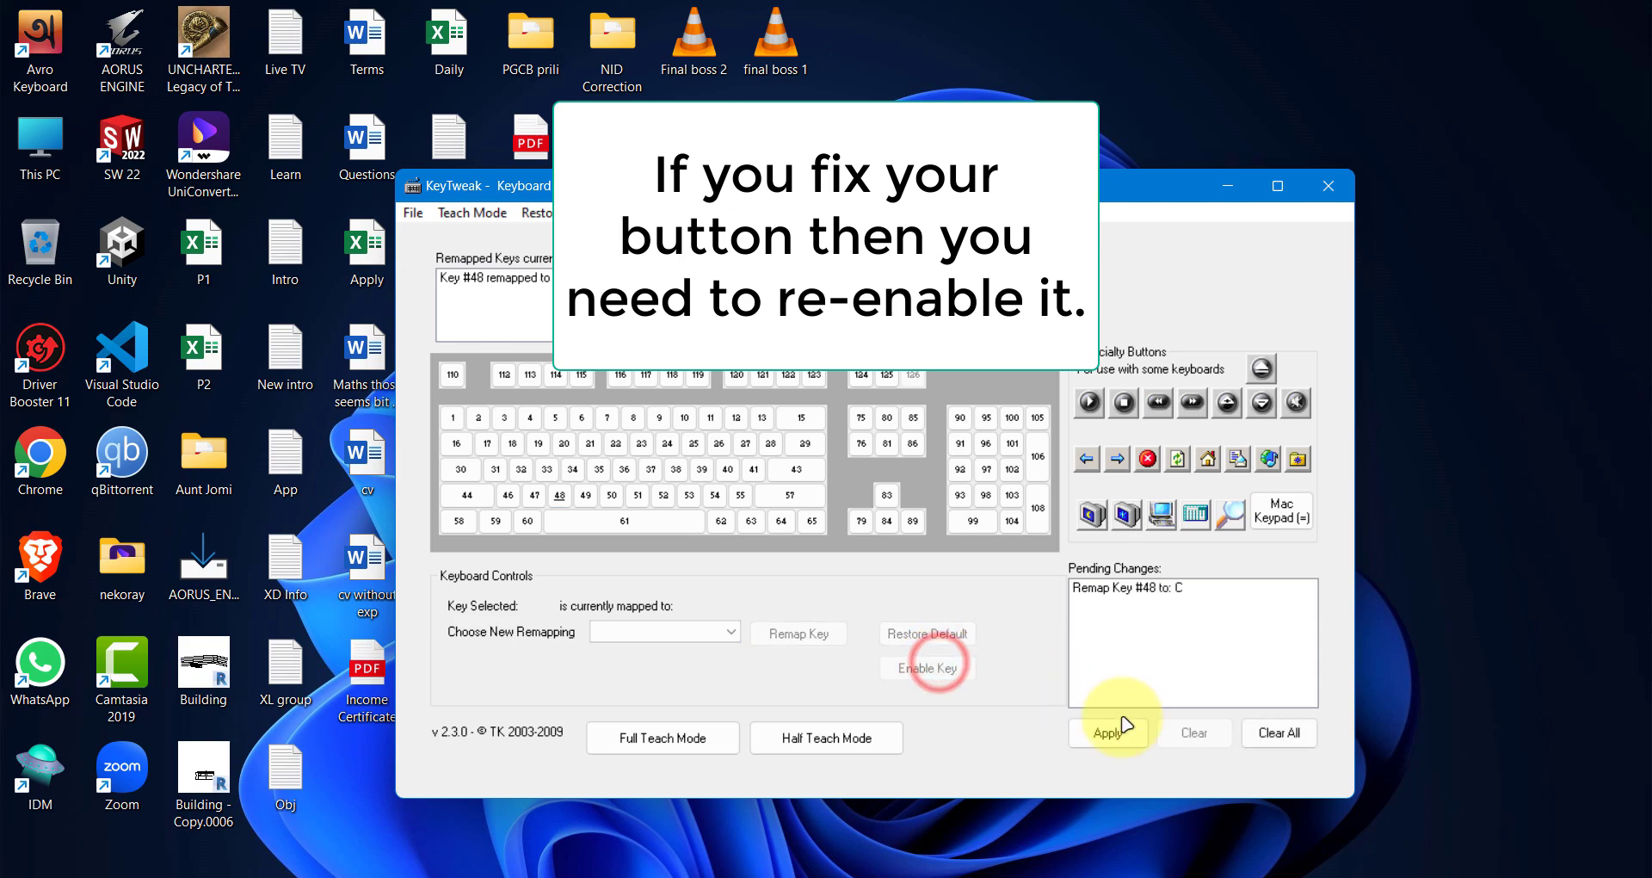
{"action": "left_click", "coordinate": [1107, 732]}
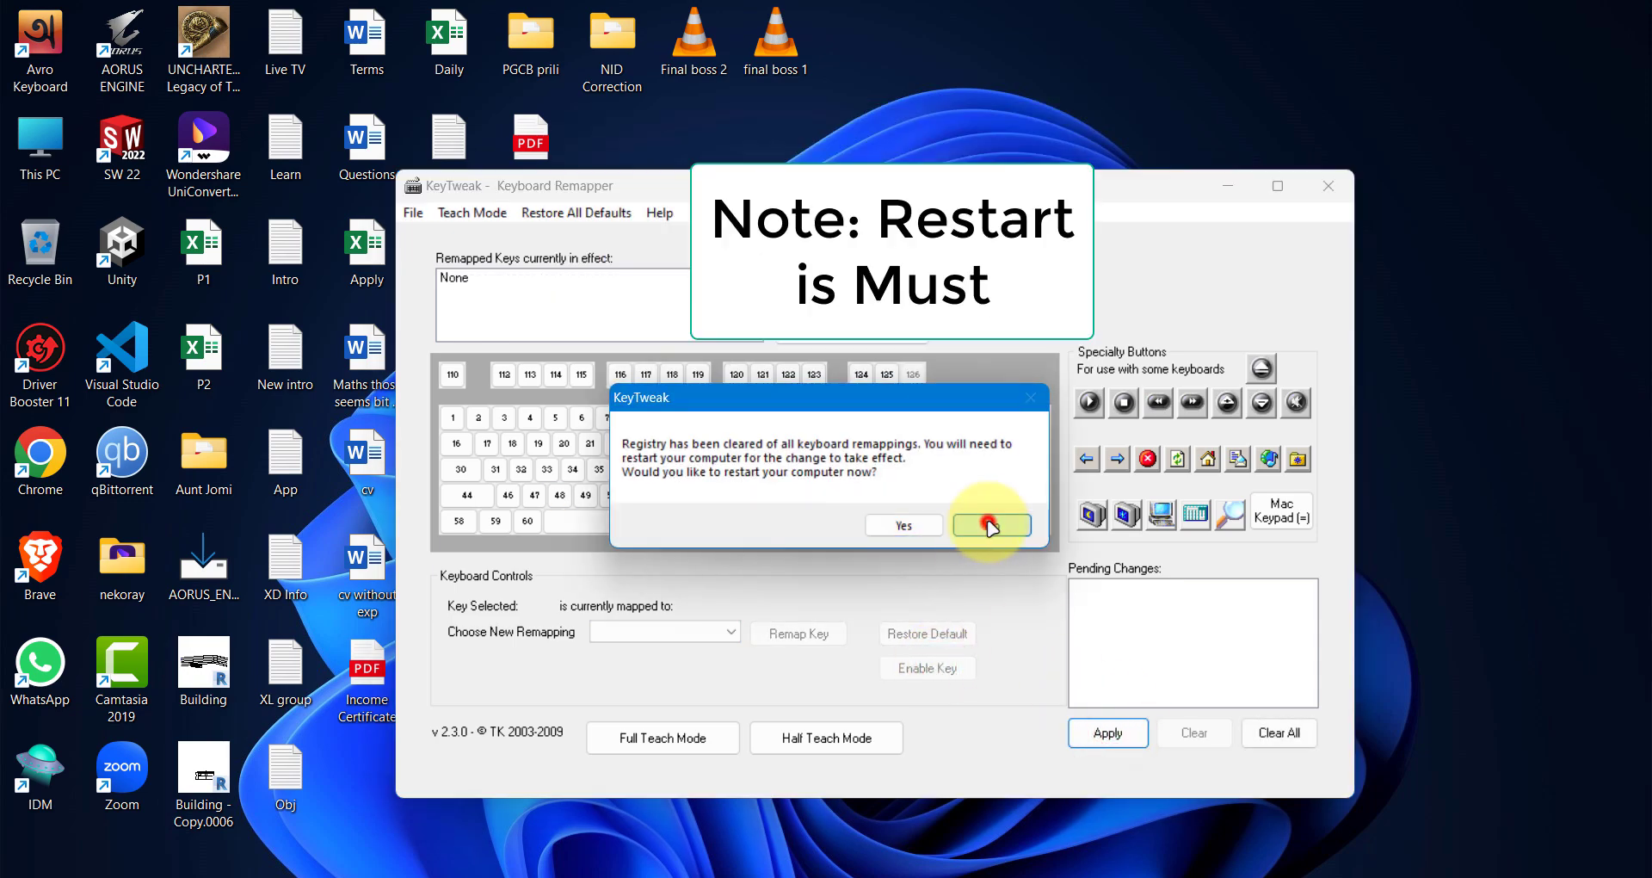
{"action": "left_click", "coordinate": [989, 524]}
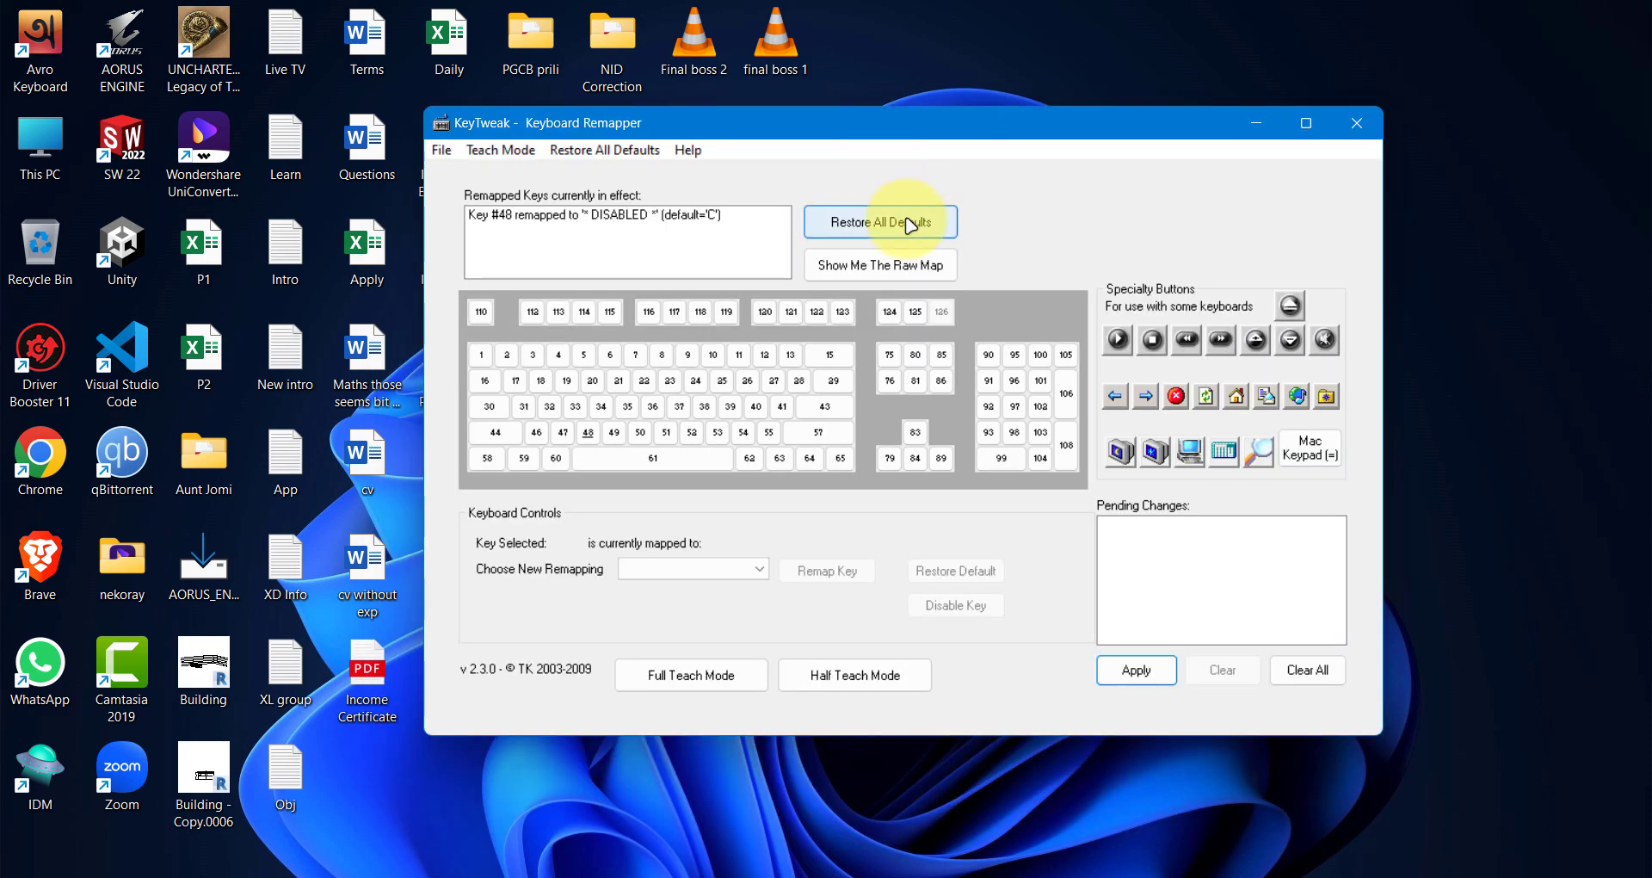
Restore all default key mappings and decline the restart prompt
{"action": "left_click", "coordinate": [880, 221]}
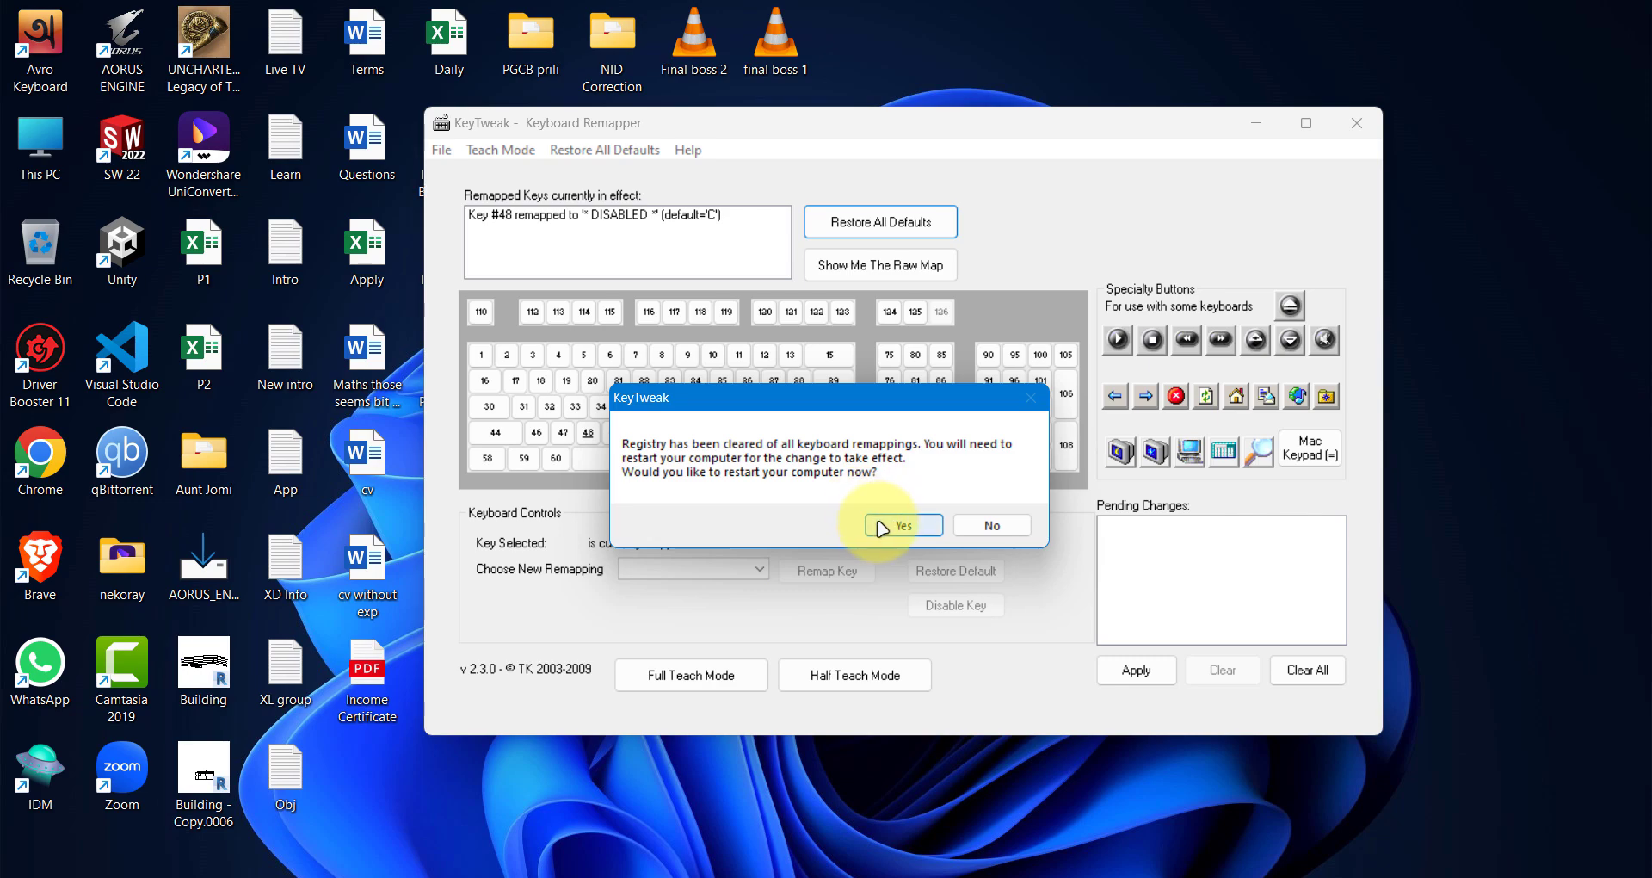
{"action": "mouse_move", "coordinate": [986, 527]}
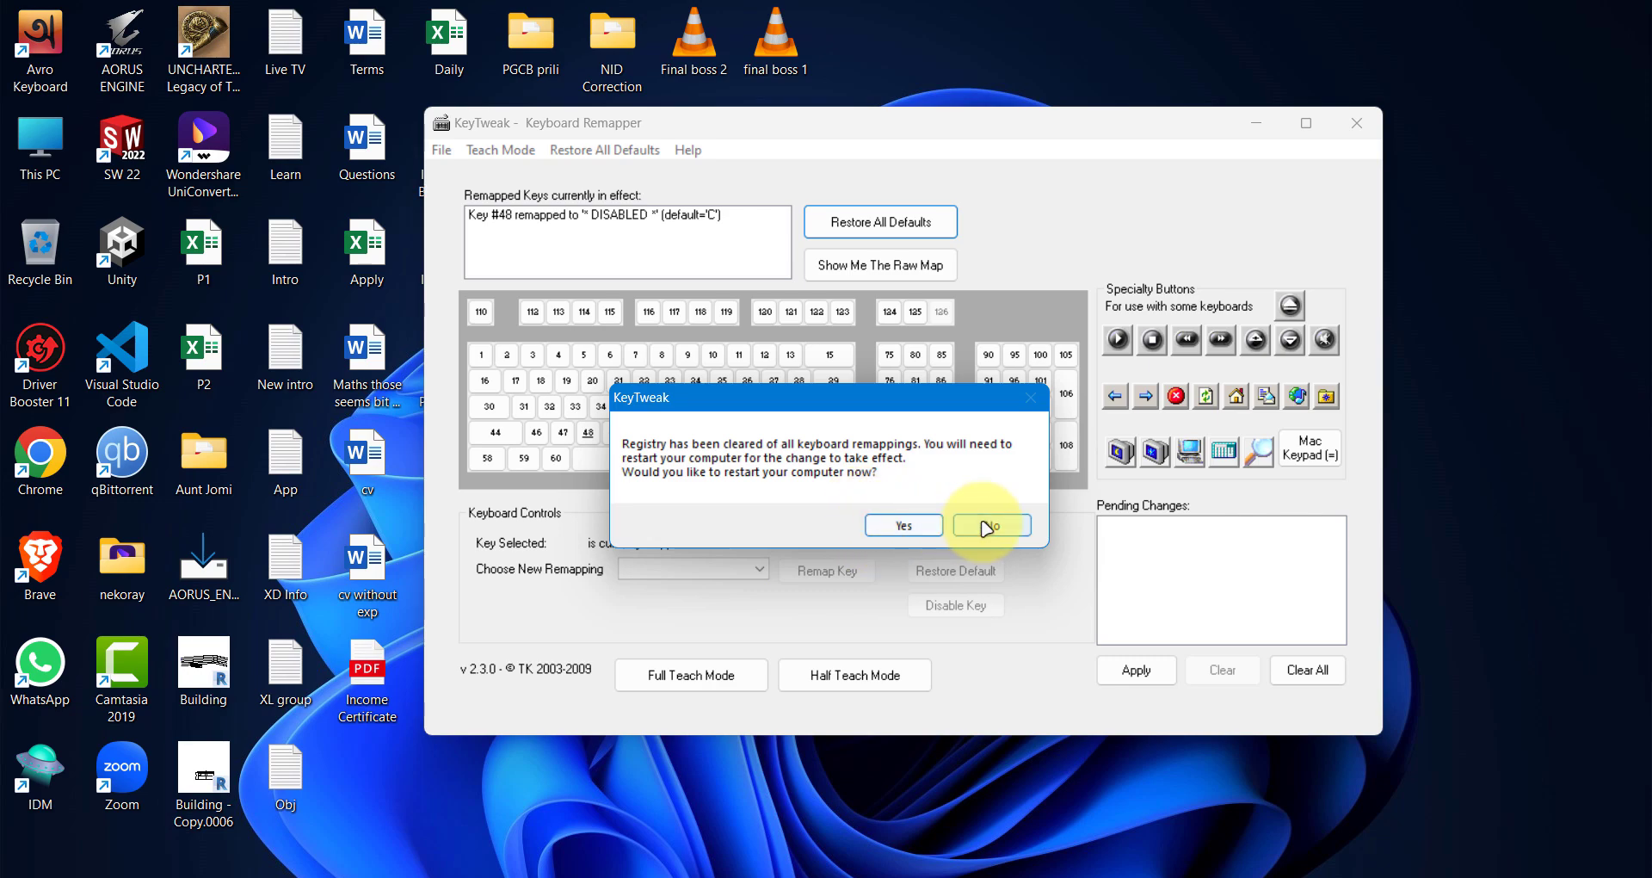
{"action": "left_click", "coordinate": [989, 525]}
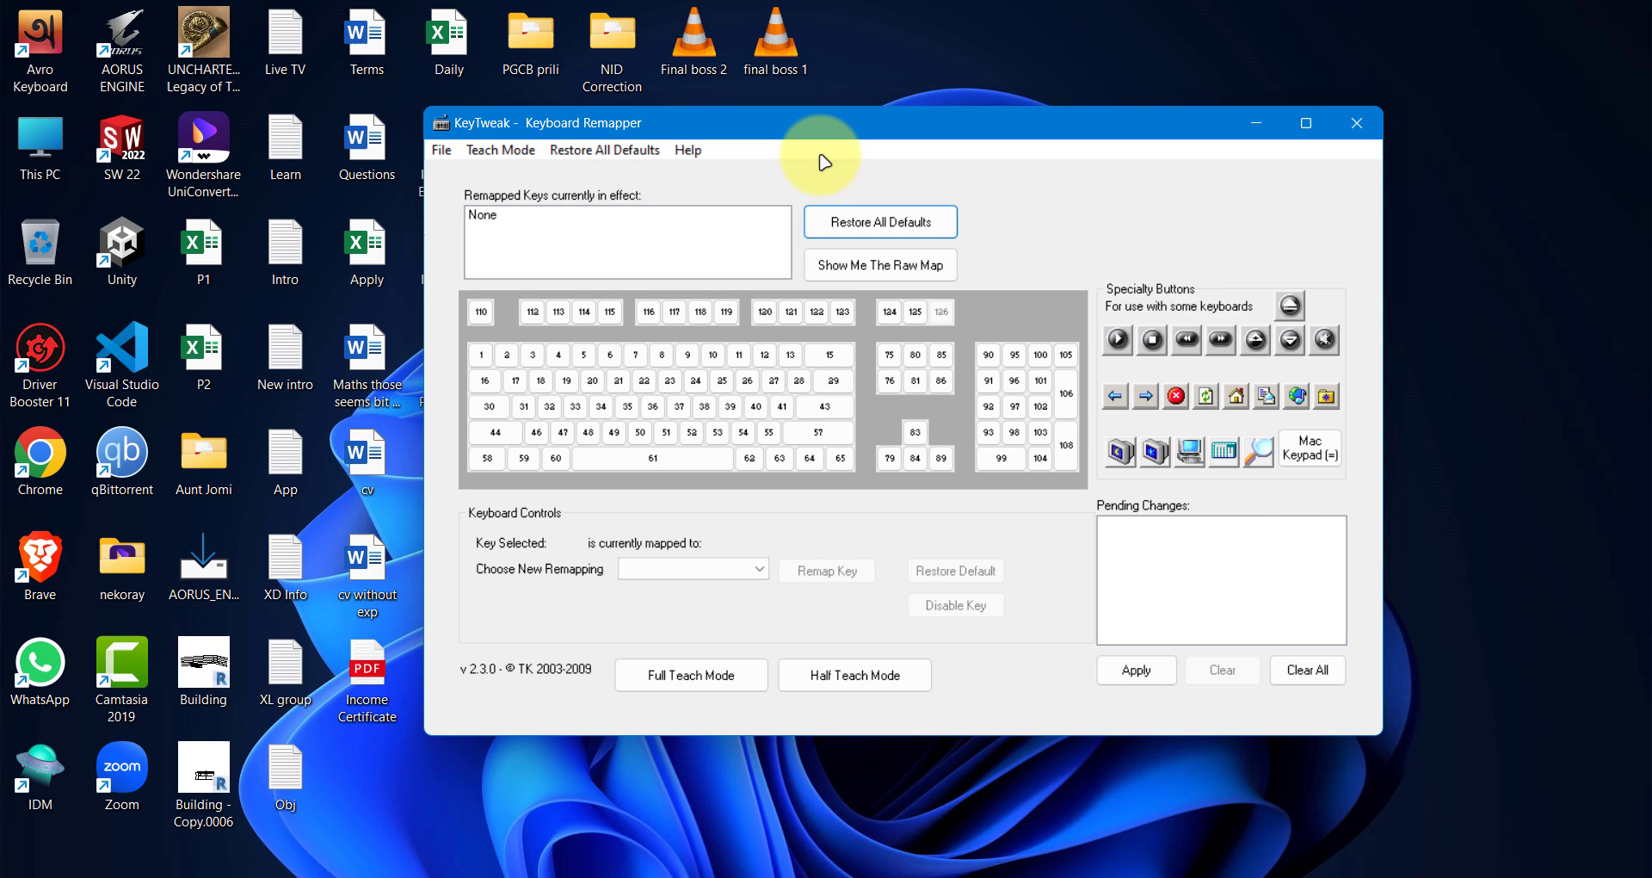